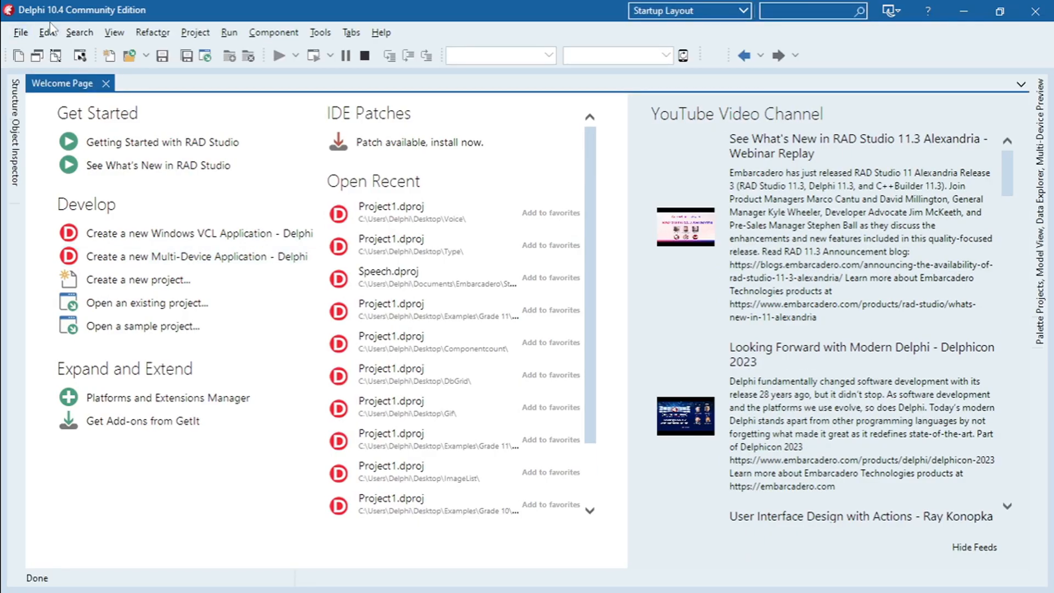
{"action": "mouse_move", "coordinate": [95, 15]}
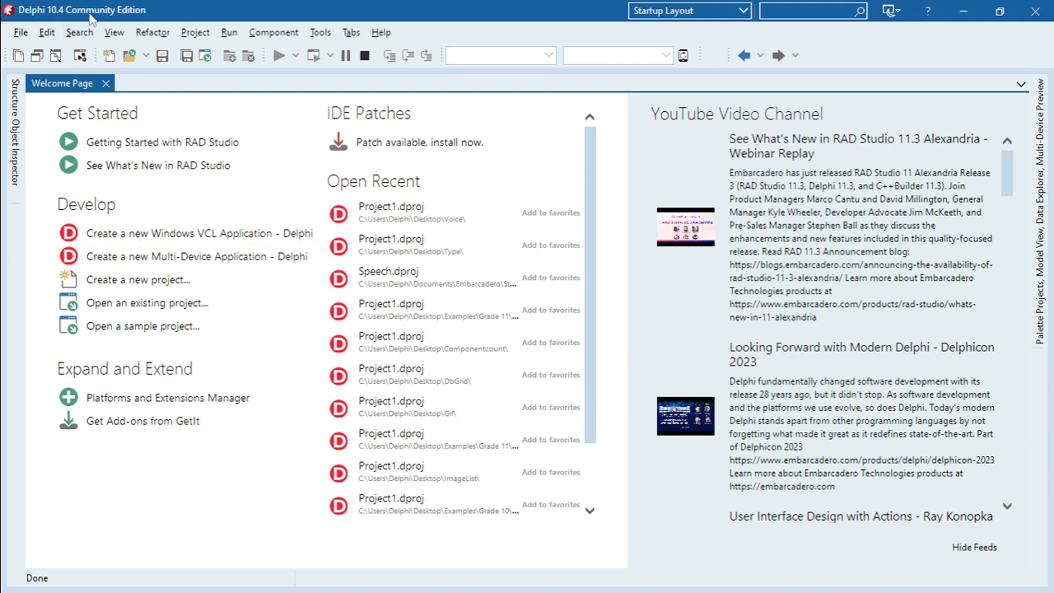
Start a new Windows VCL Application - Delphi from the Welcome Page.
{"action": "left_click", "coordinate": [21, 32]}
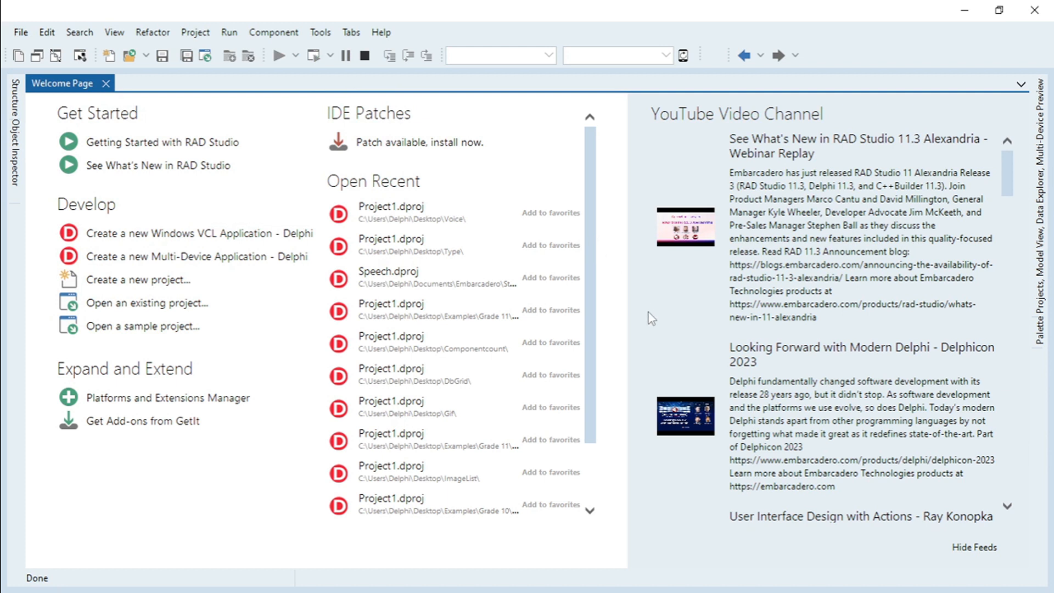
{"action": "left_click", "coordinate": [200, 233]}
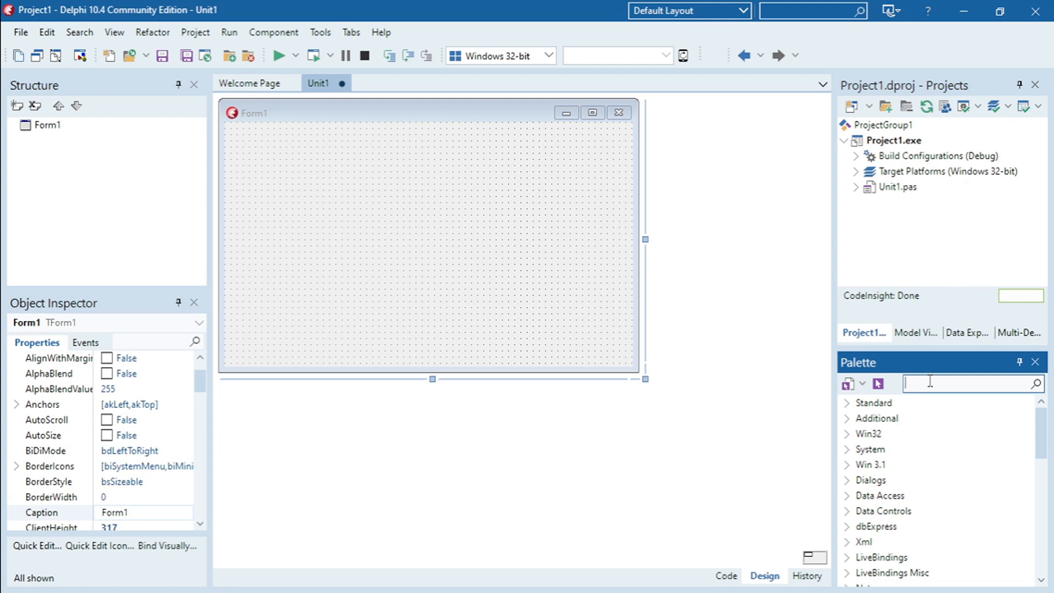
Drop a TButton and a TRichEdit on Form1 and caption the button Read.
{"action": "type", "text": "but"}
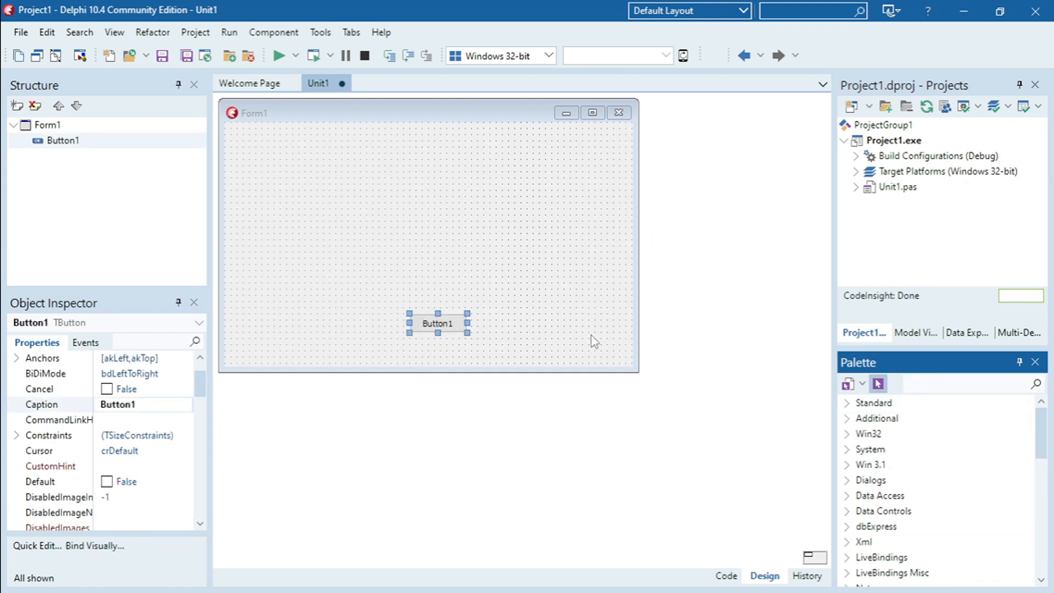
{"action": "type", "text": "ri"}
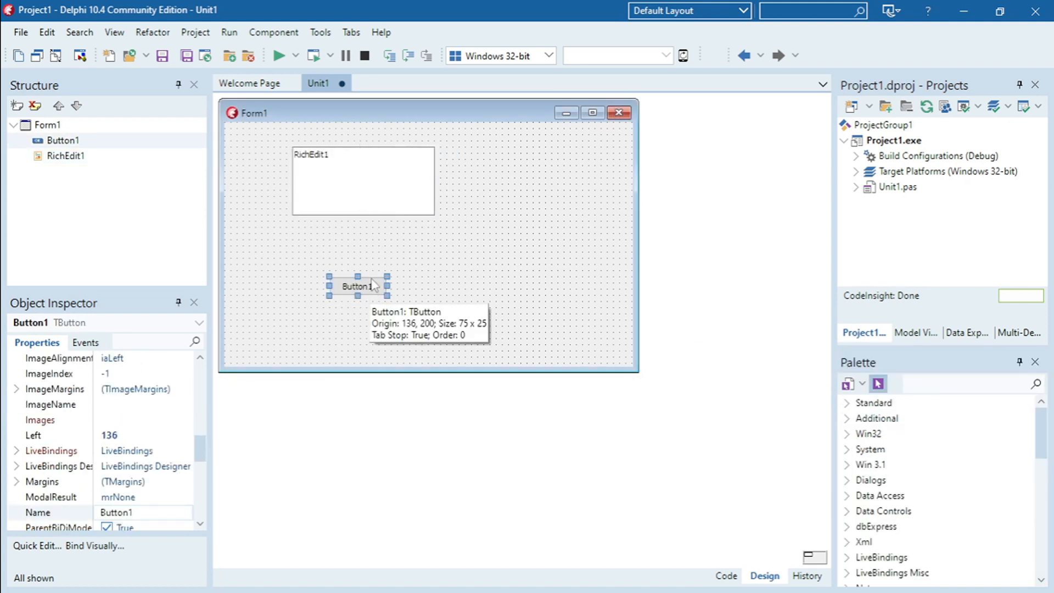
{"action": "mouse_move", "coordinate": [200, 470]}
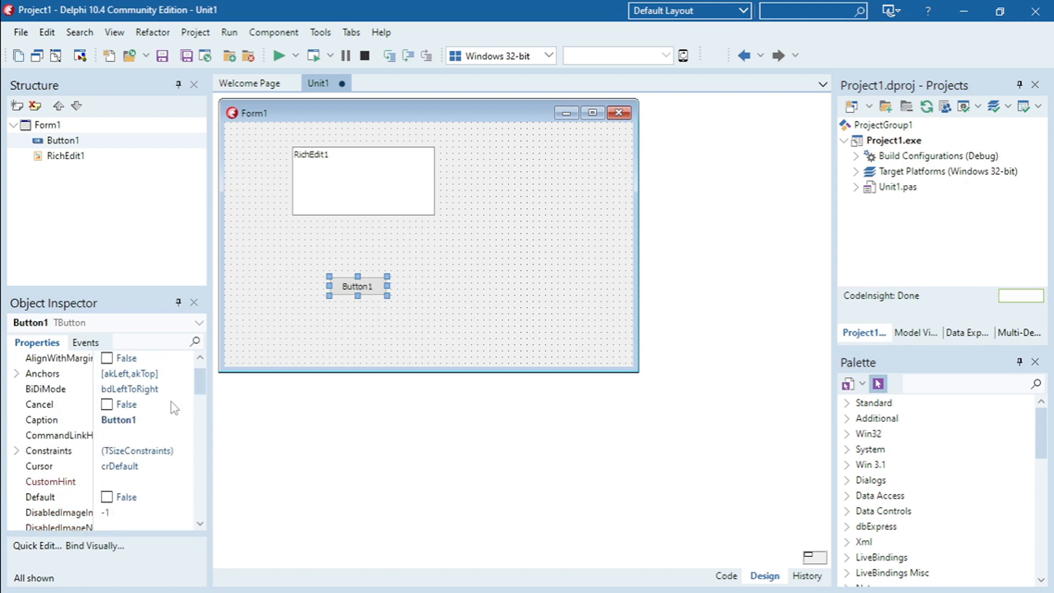
{"action": "type", "text": "Read"}
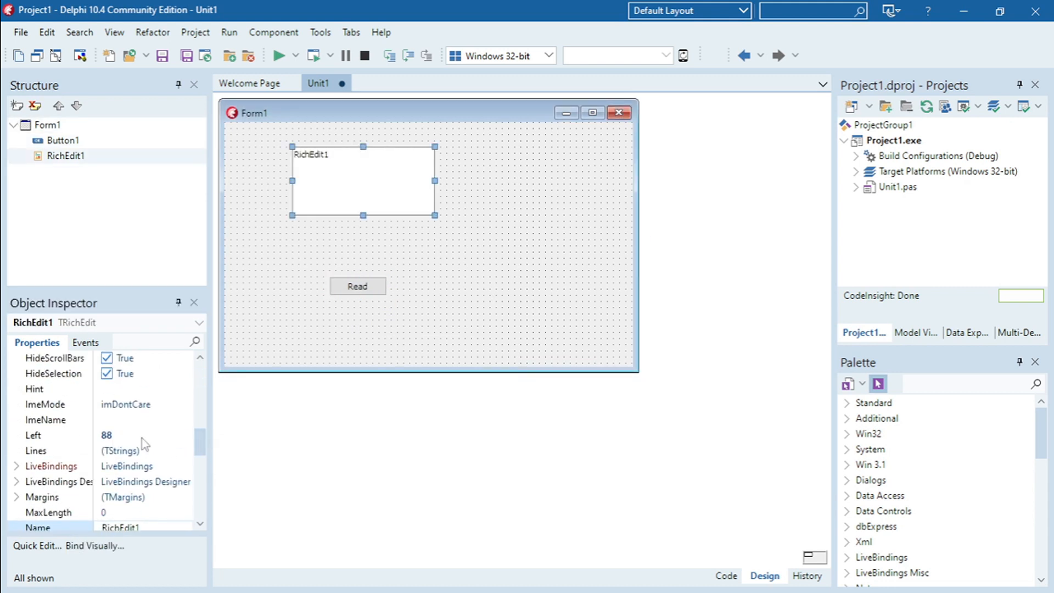
Set RichEdit1's Lines to 'Hallo my name is Jim!' via the String List Editor.
{"action": "left_click", "coordinate": [187, 451]}
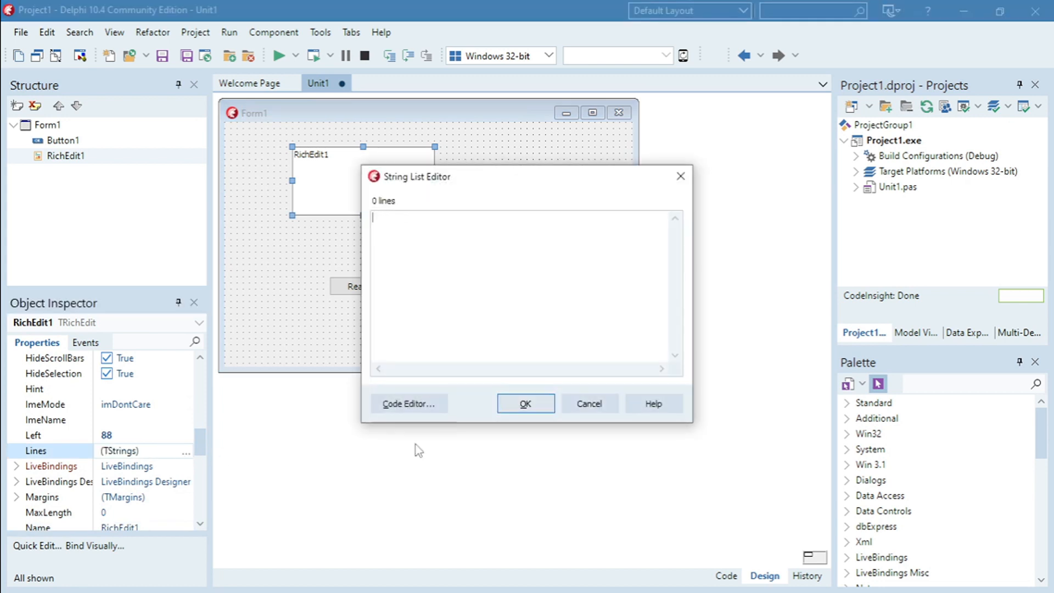
{"action": "type", "text": "Haal"}
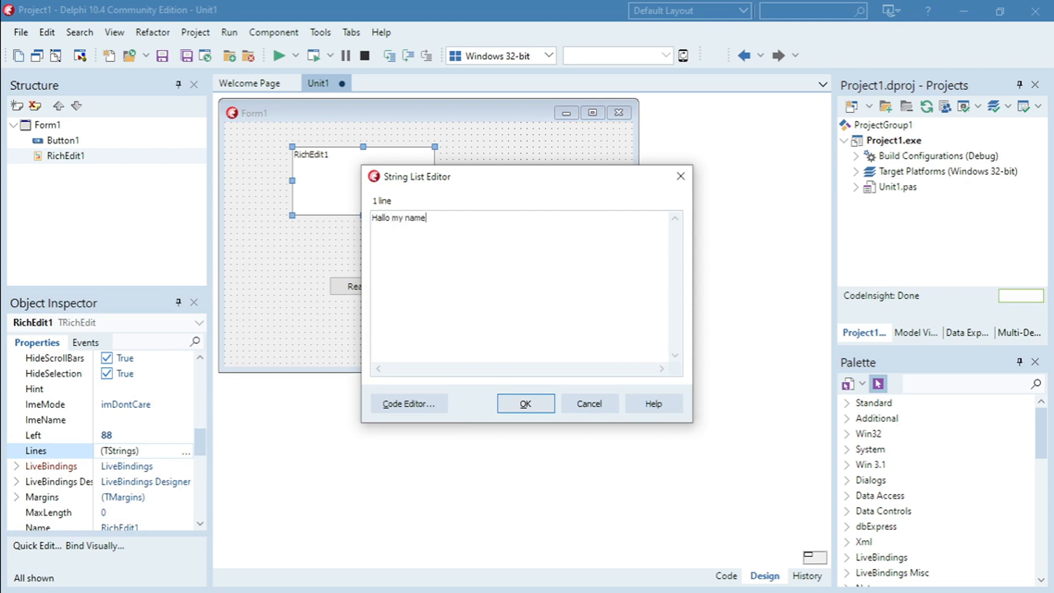
{"action": "type", "text": "is"}
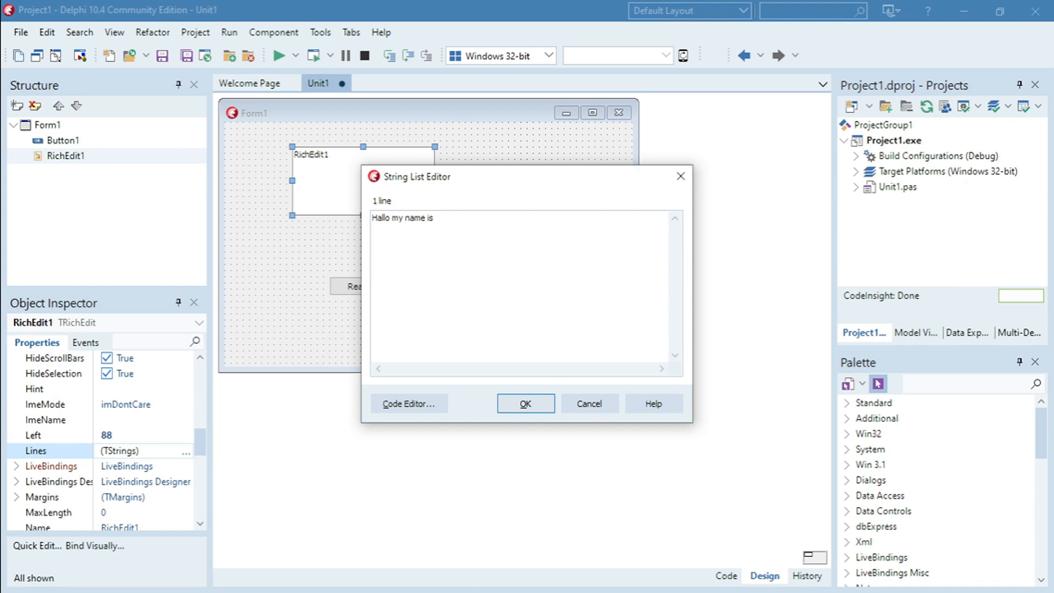
{"action": "type", "text": "Jim"}
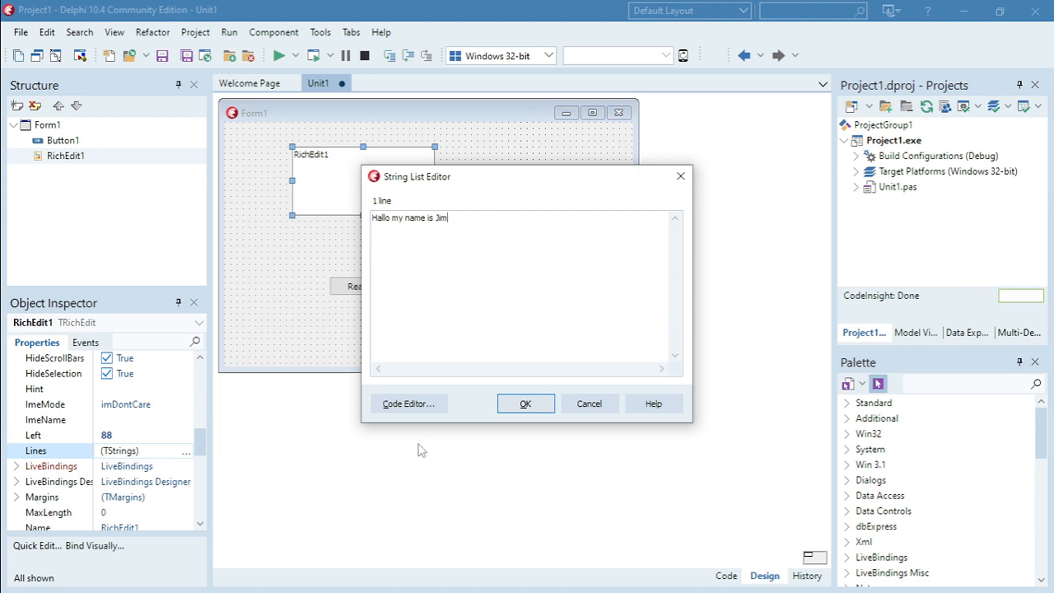
{"action": "left_click", "coordinate": [525, 404]}
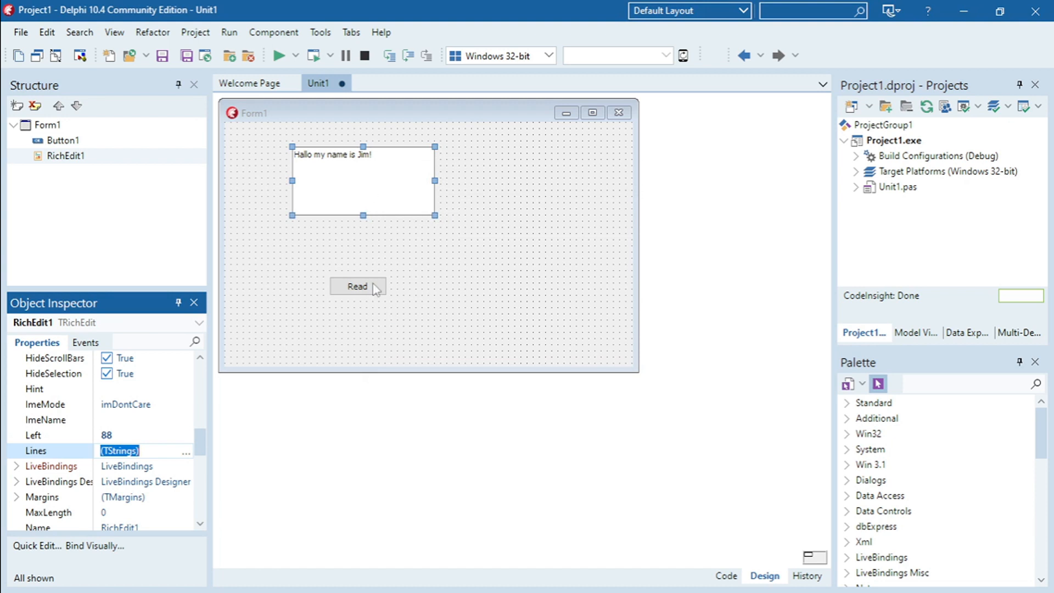
Generate Button1Click and declare 'var Voice: OleVariant;' above begin.
{"action": "double_click", "coordinate": [358, 286]}
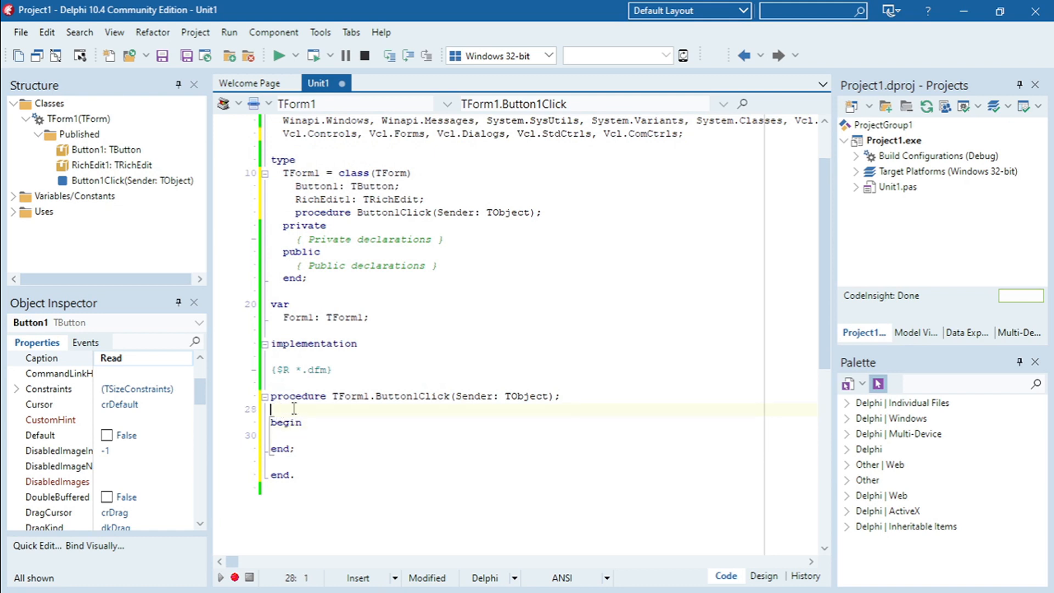
{"action": "type", "text": "LVar: Integer;"}
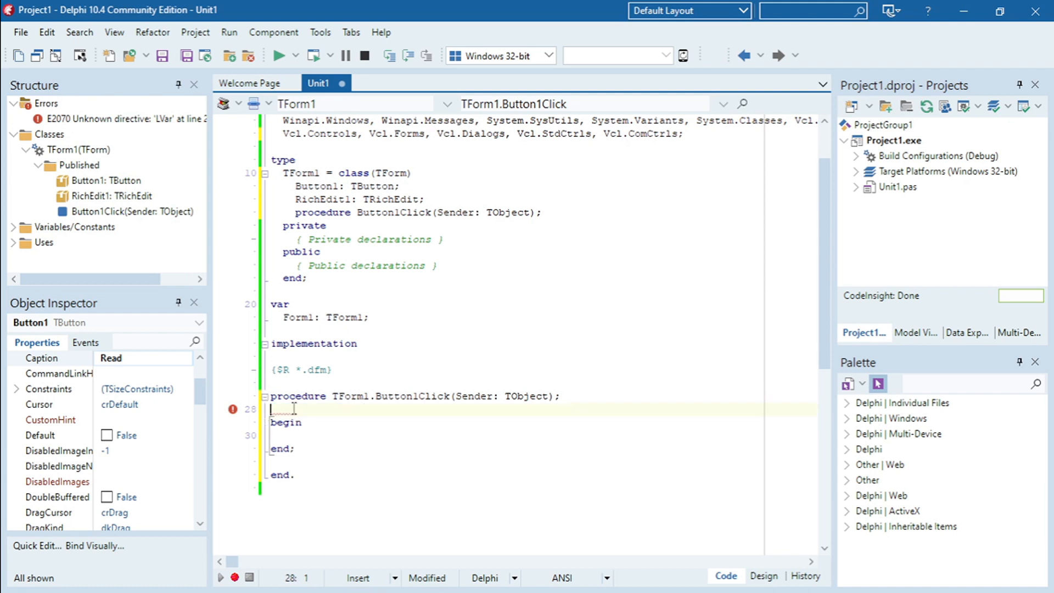
{"action": "type", "text": "var"}
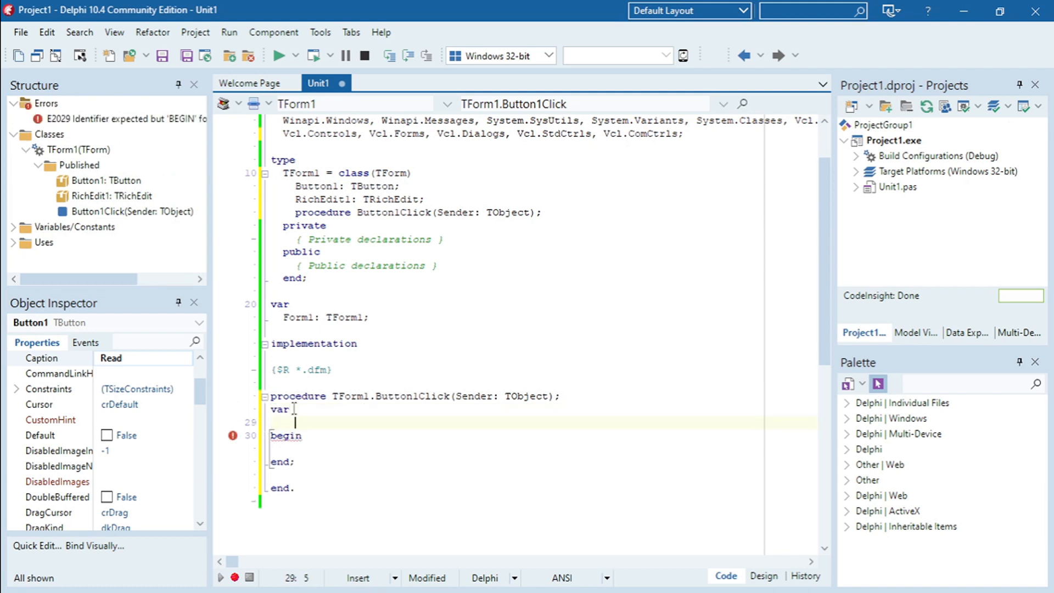
{"action": "type", "text": "Voice:"}
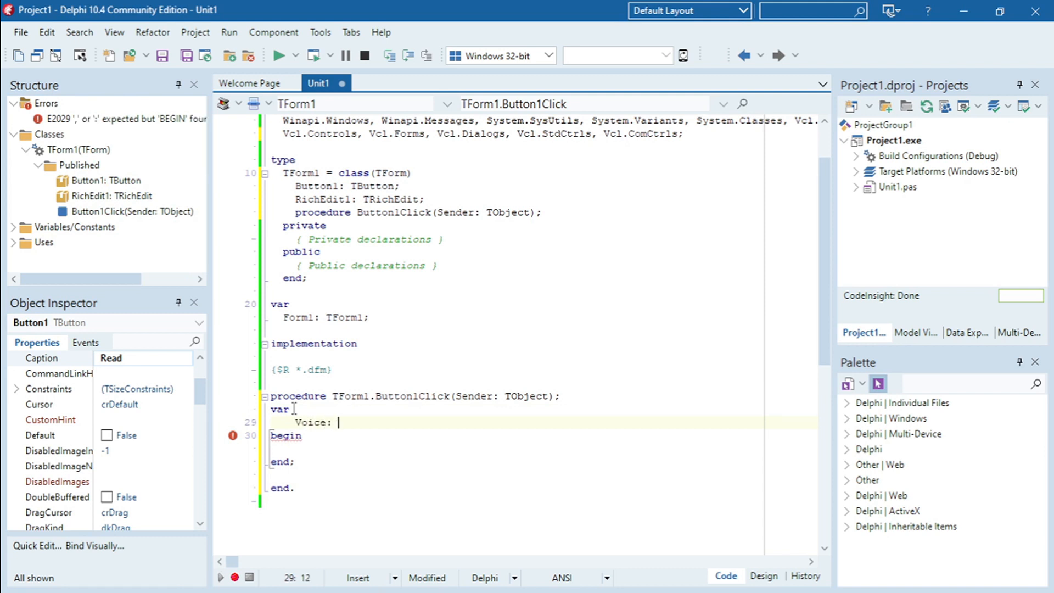
{"action": "type", "text": "Ol"}
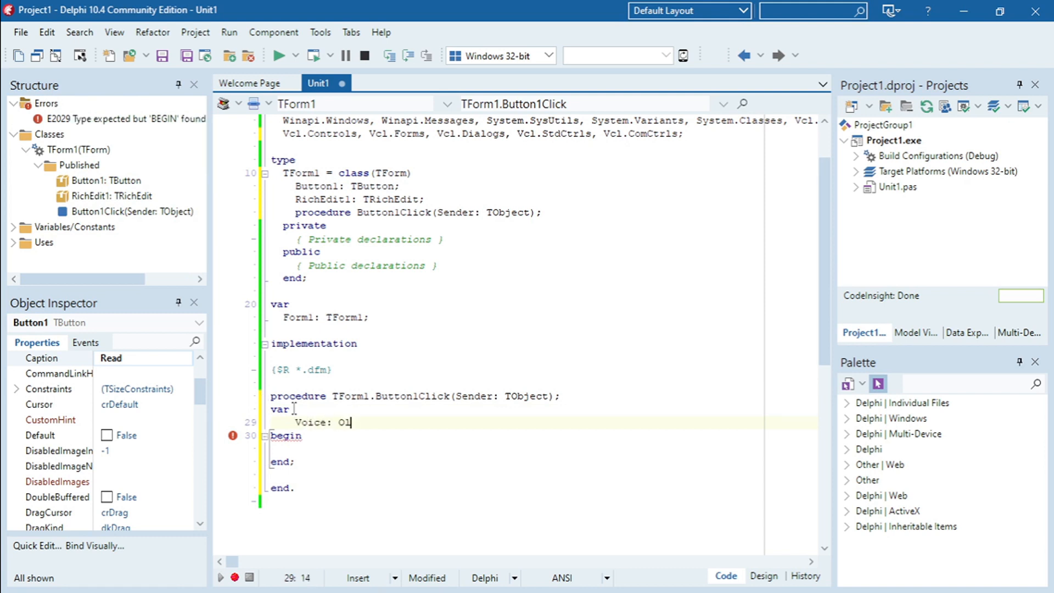
{"action": "type", "text": "eVariant"}
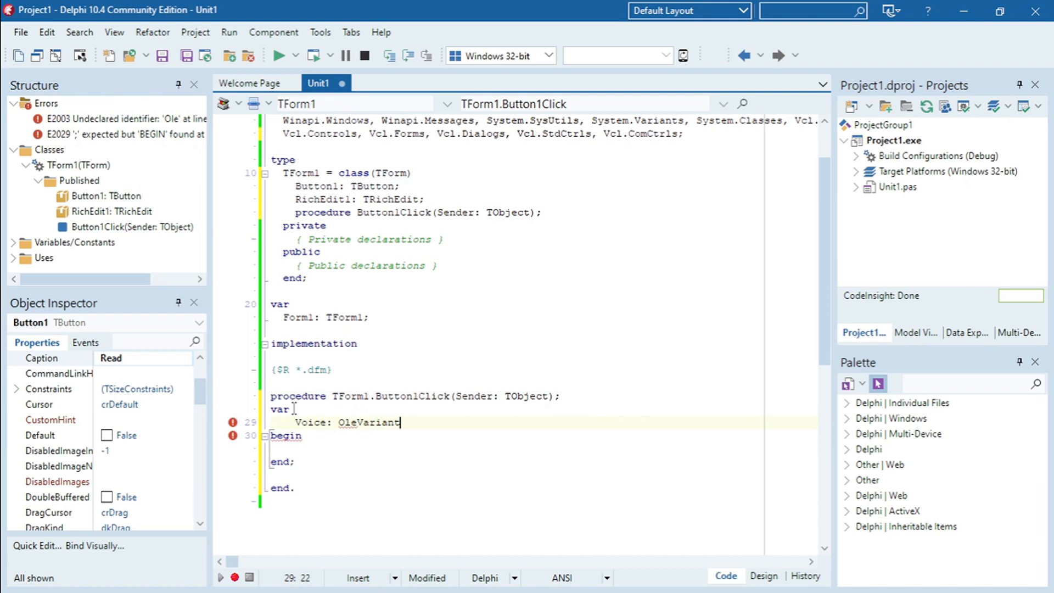
{"action": "type", "text": ";"}
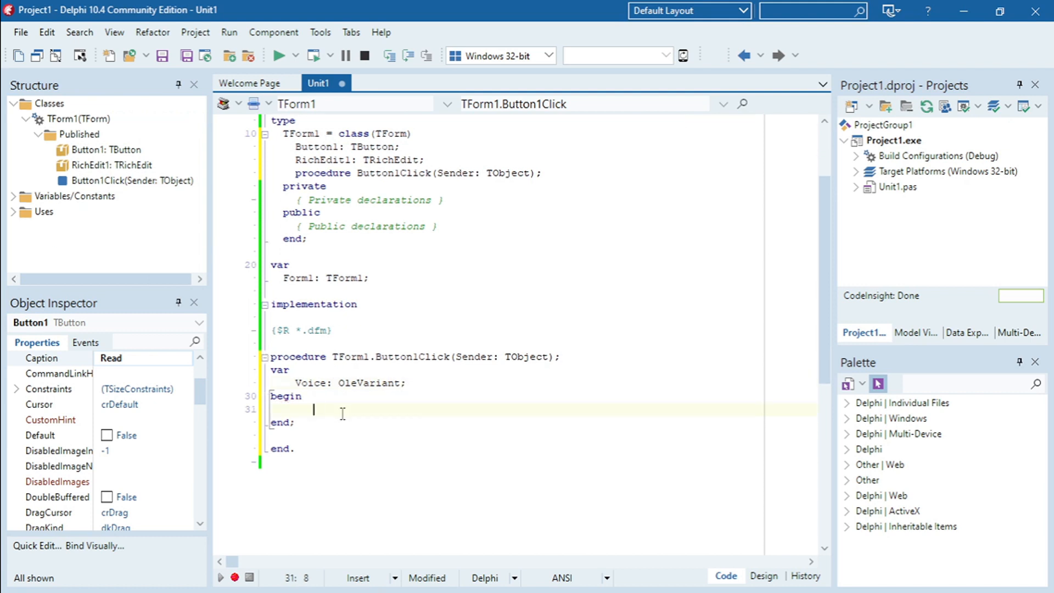
{"action": "mouse_move", "coordinate": [344, 402]}
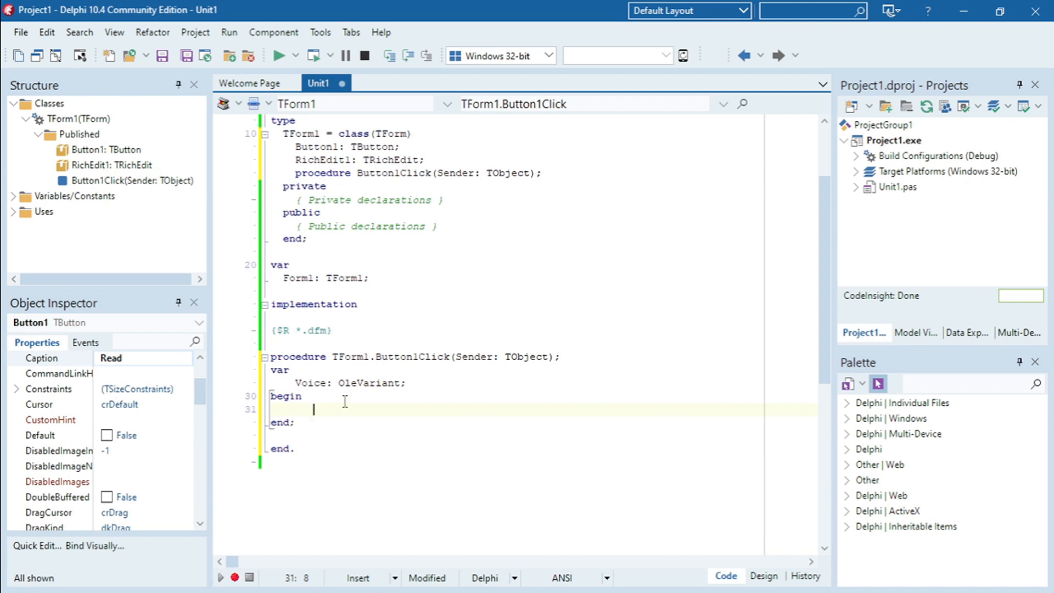
Write Voice:=CreateOLEObject(''); in the Button1Click body.
{"action": "type", "text": "Voice"}
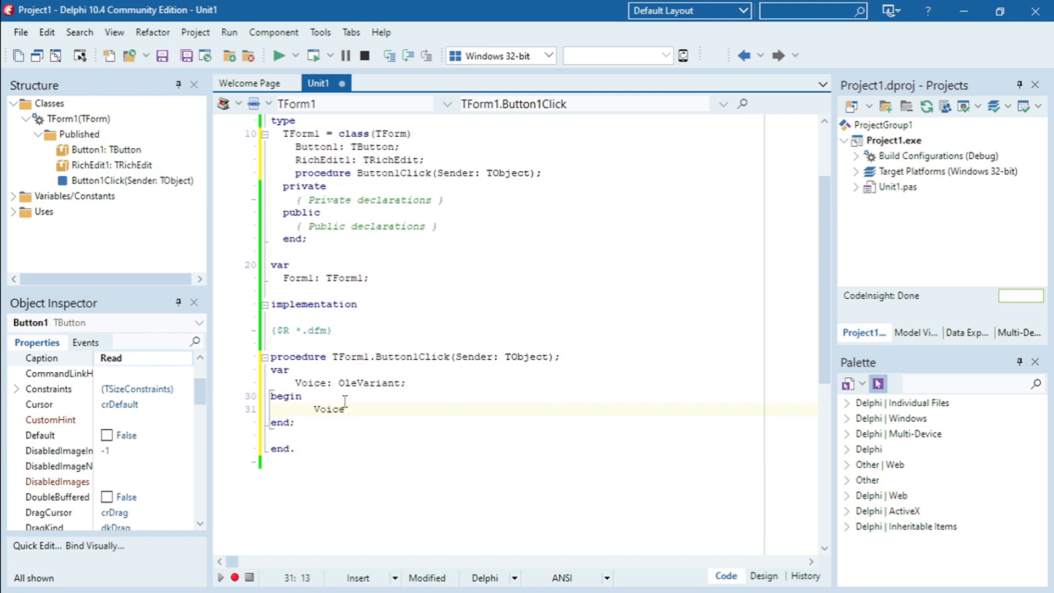
{"action": "type", "text": ":="}
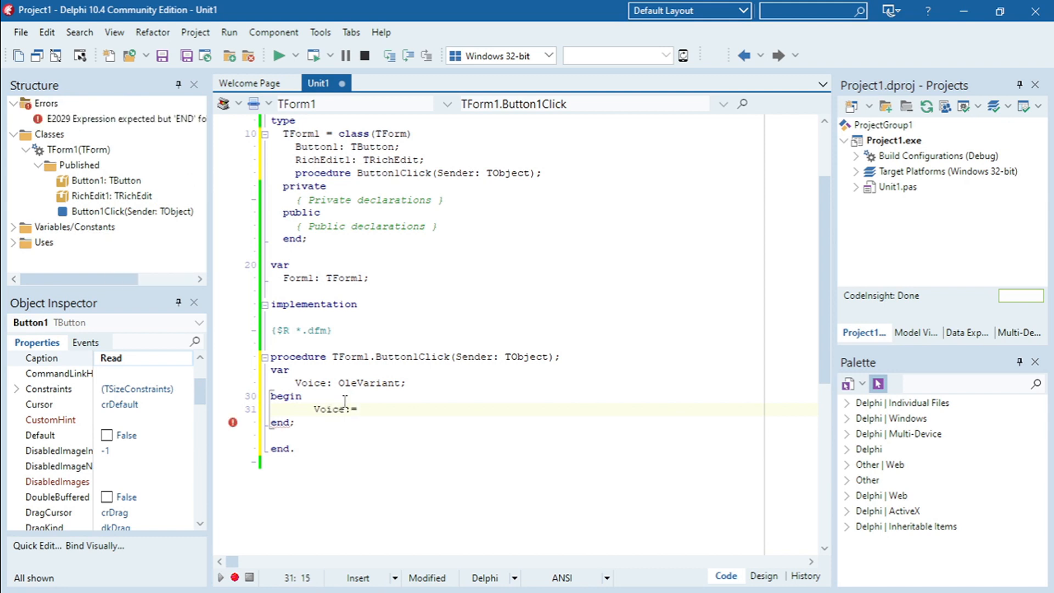
{"action": "type", "text": "Create"}
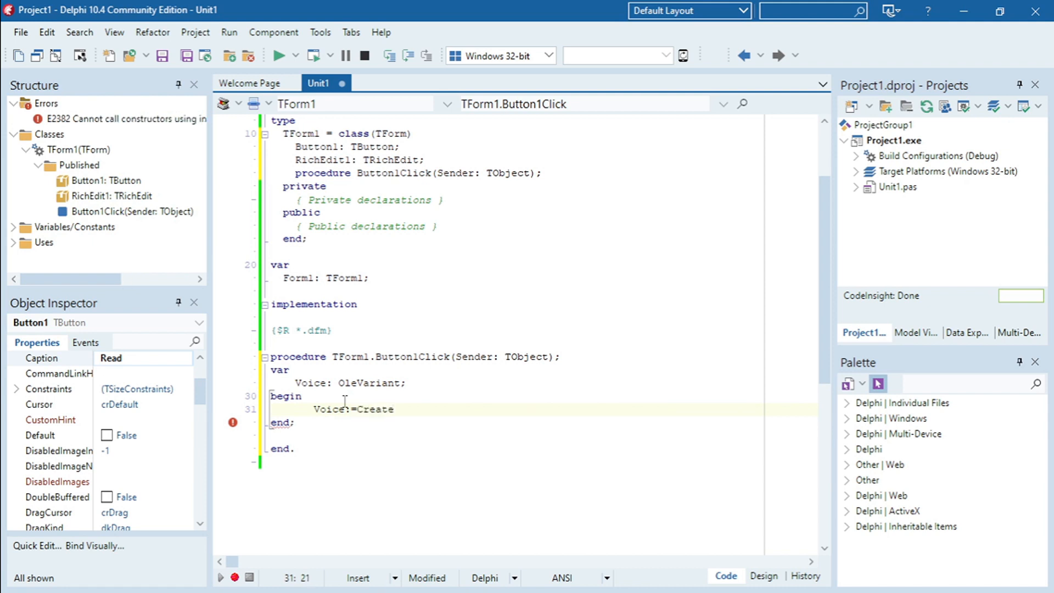
{"action": "type", "text": "OLE"}
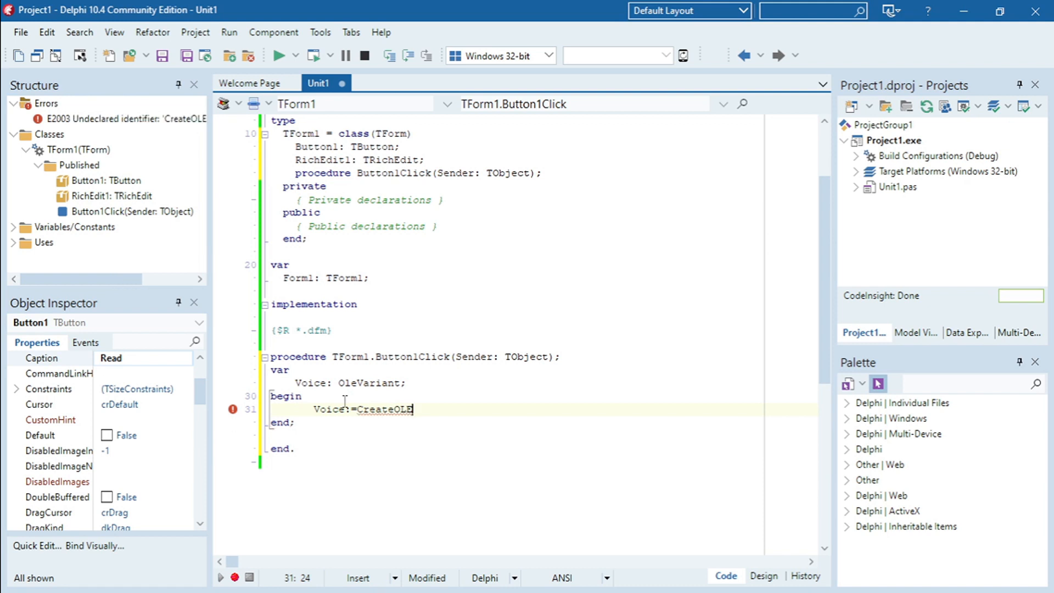
{"action": "type", "text": "Object"}
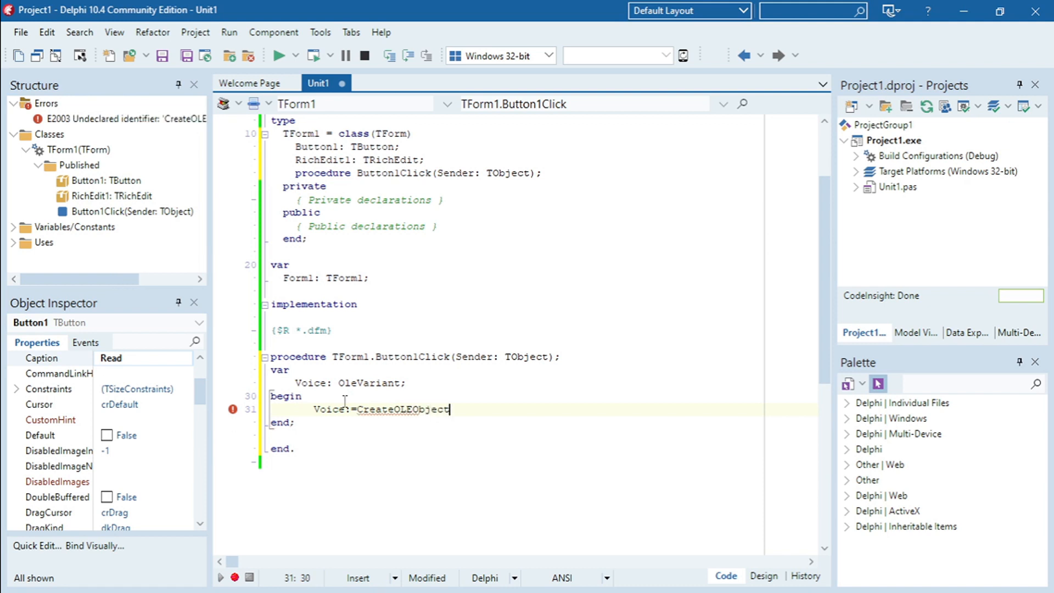
{"action": "type", "text": "("}
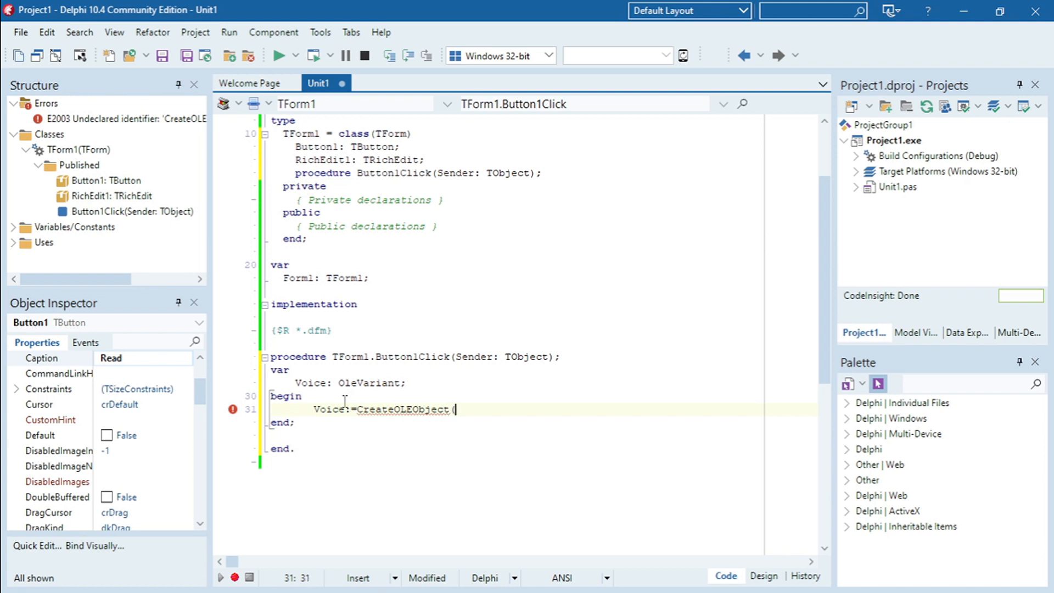
{"action": "type", "text": "'')"}
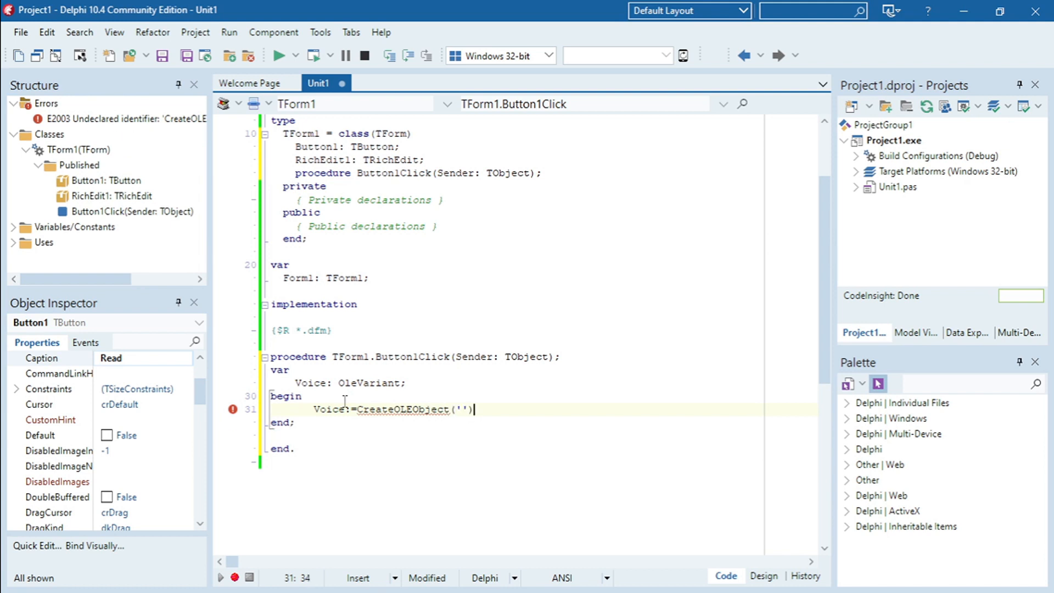
{"action": "type", "text": ";"}
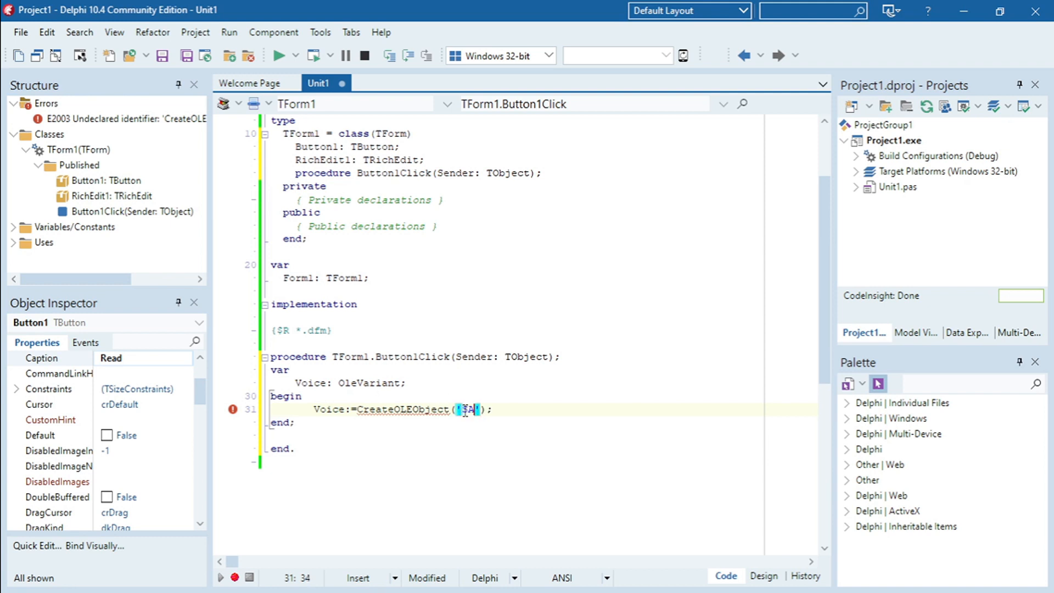
Fill the string argument with 'SAPI.SpVoice'.
{"action": "type", "text": "PI"}
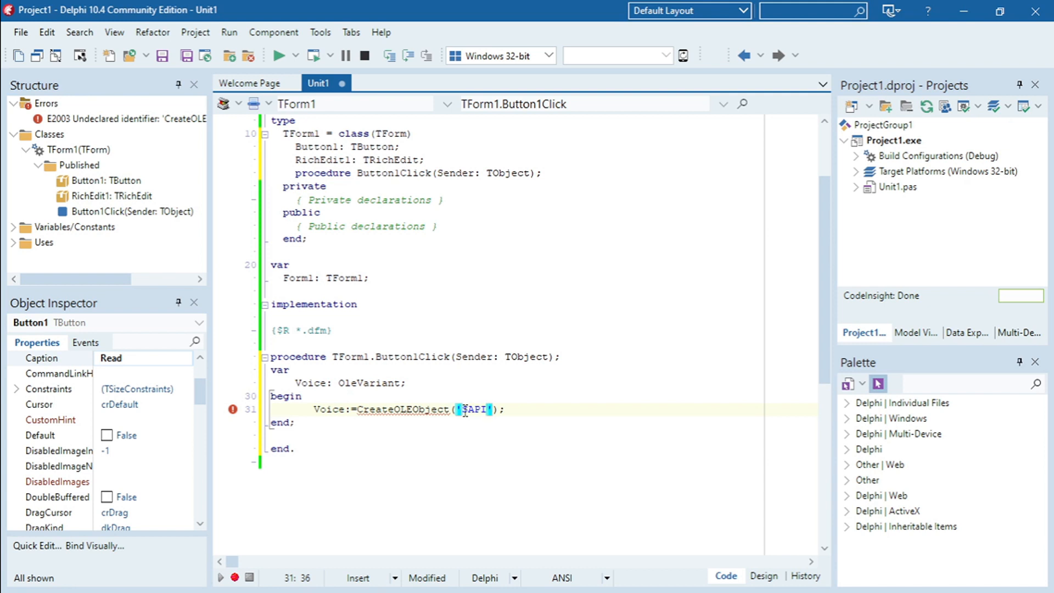
{"action": "type", "text": "."}
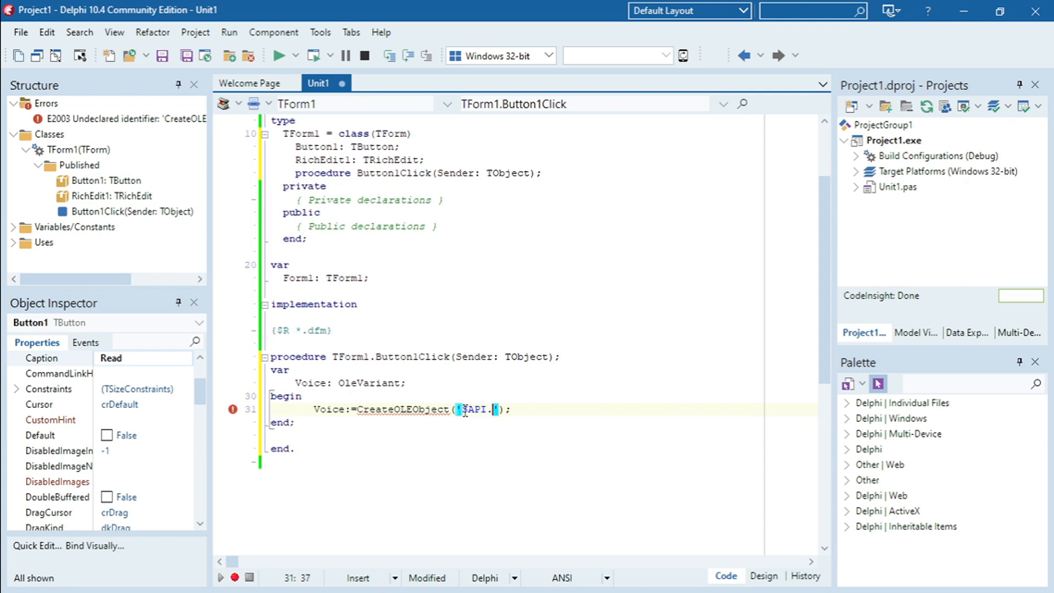
{"action": "type", "text": "SpV"}
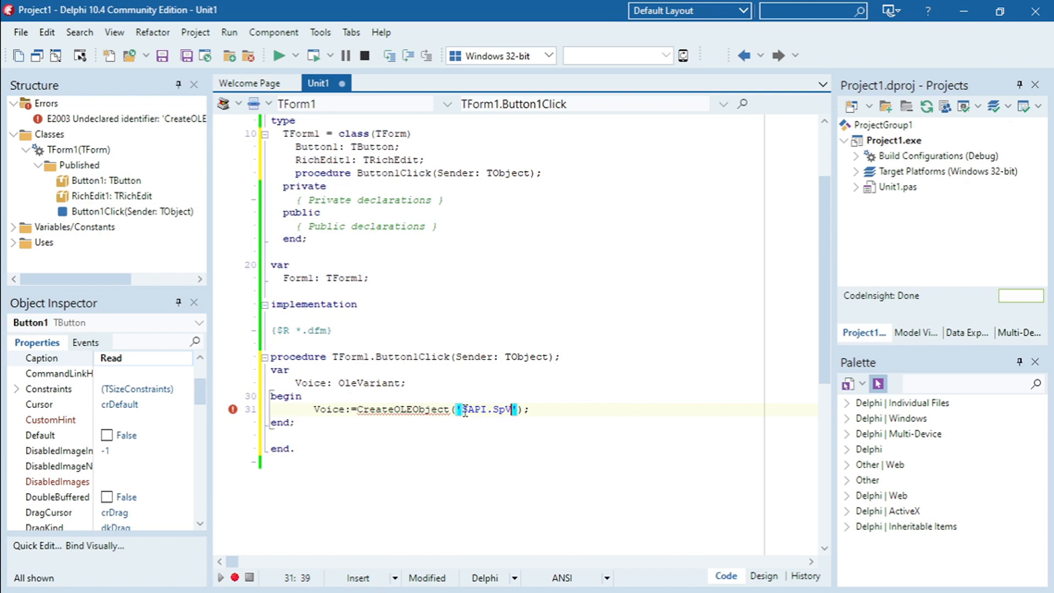
{"action": "type", "text": "oice"}
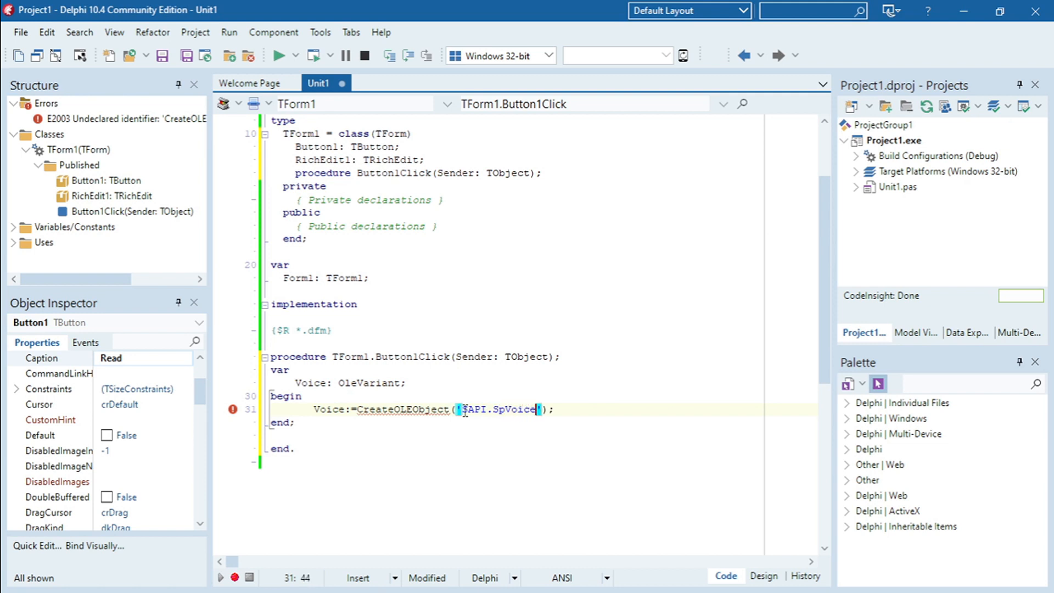
{"action": "left_click", "coordinate": [561, 423]}
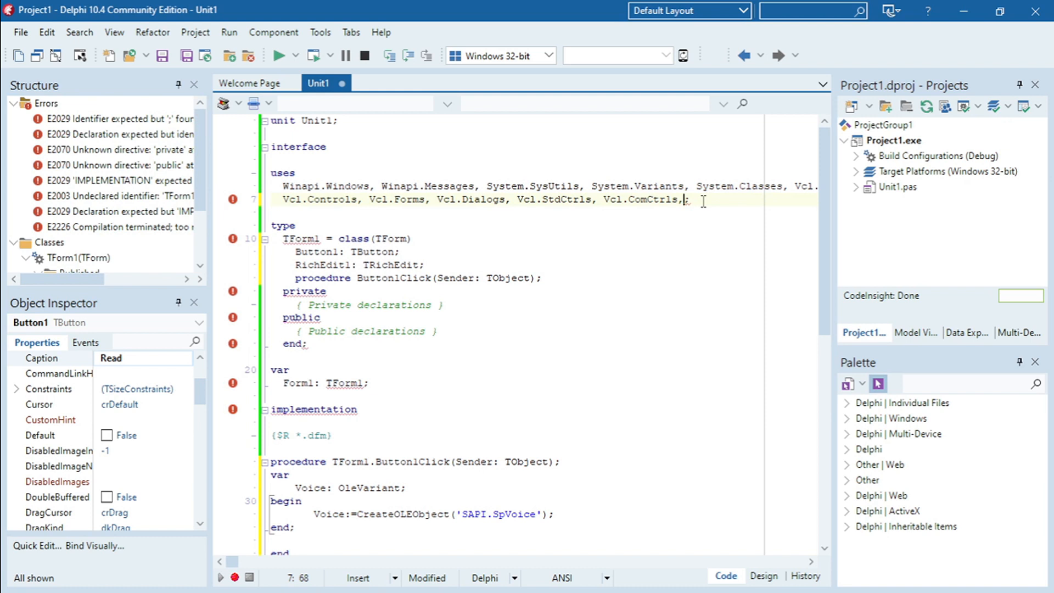
Append ComObj after Vcl.ComCtrls in the uses clause.
{"action": "type", "text": "Com"}
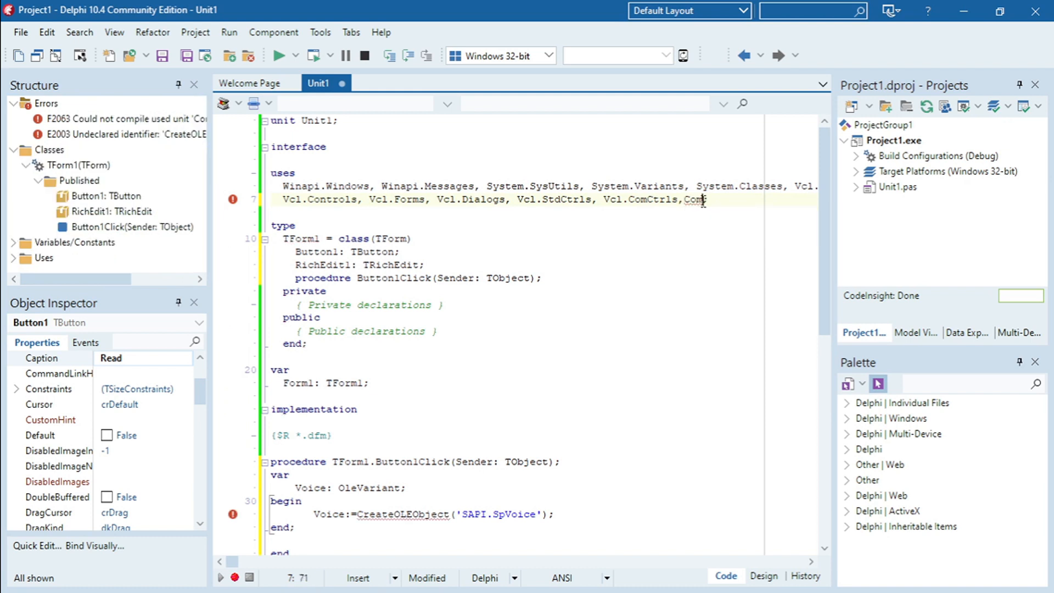
{"action": "type", "text": "Obj"}
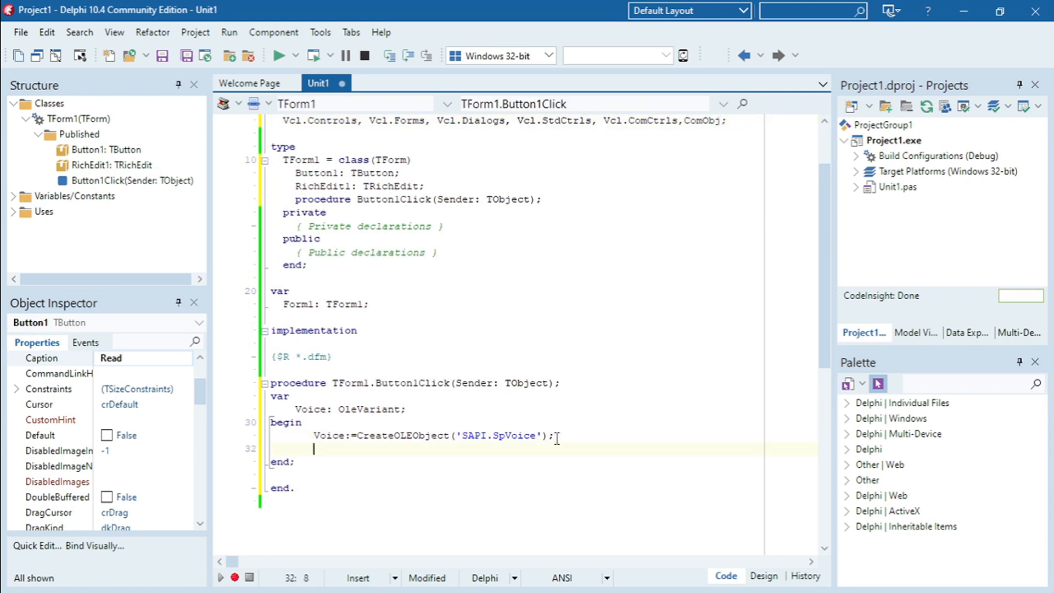
Add voice.speak(richedit1.Text); below the CreateOLEObject line.
{"action": "type", "text": "voice"}
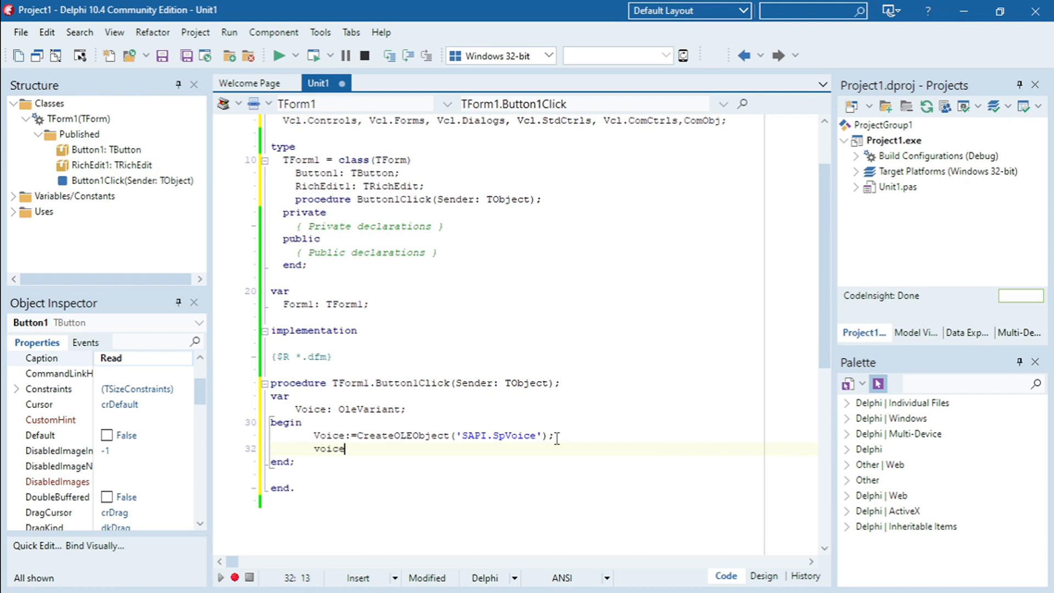
{"action": "type", "text": ".speak"}
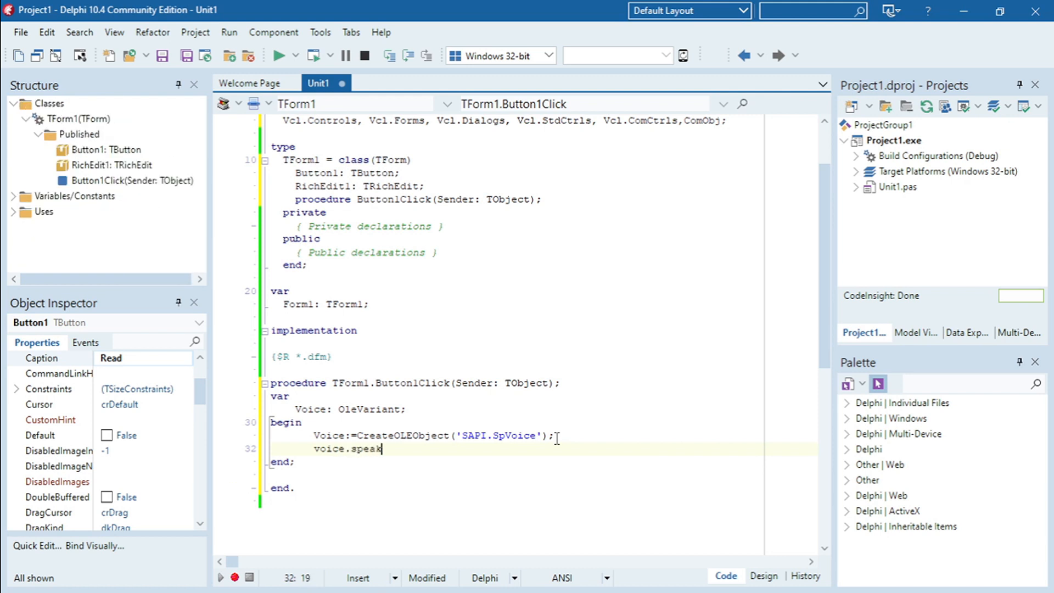
{"action": "type", "text": "("}
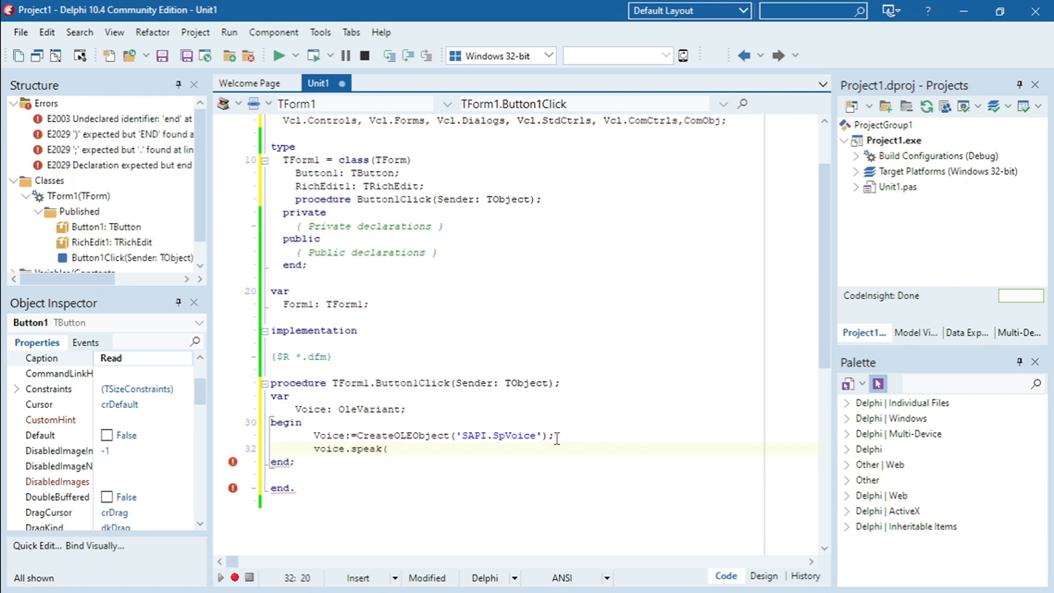
{"action": "type", "text": "richedit"}
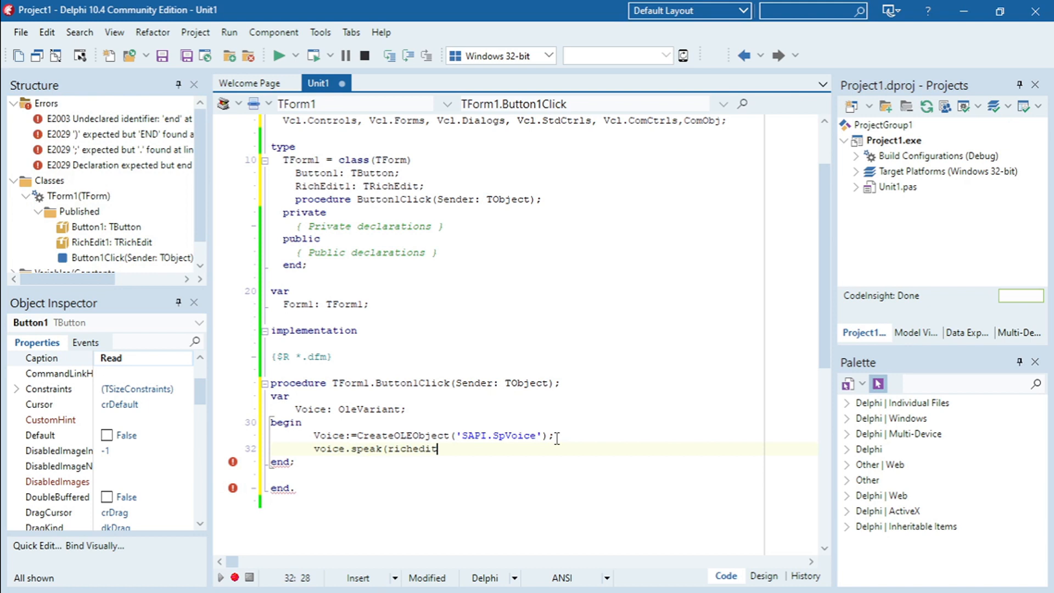
{"action": "type", "text": "1"}
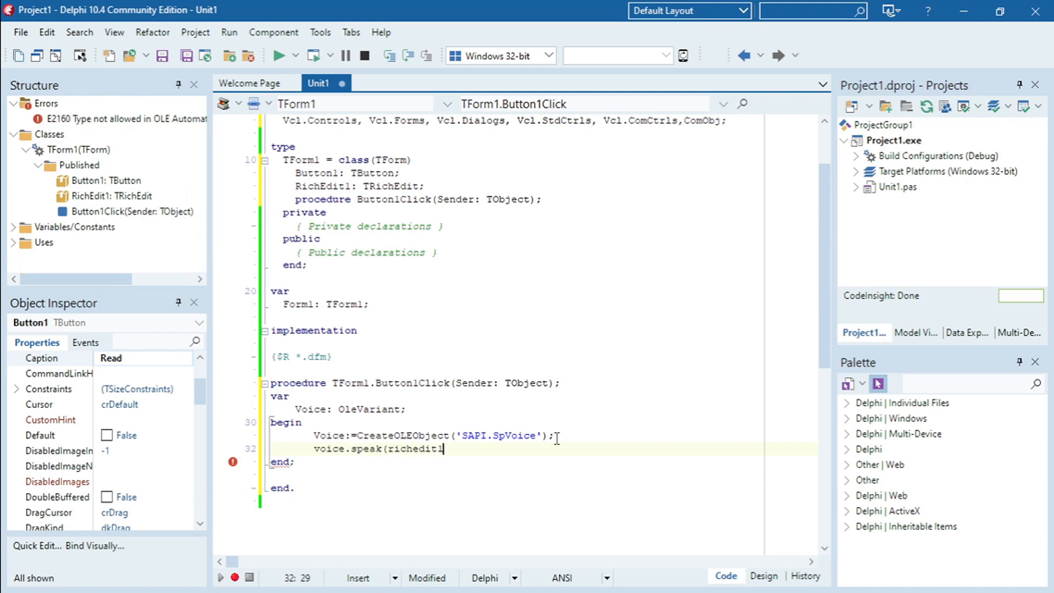
{"action": "type", "text": ".t"}
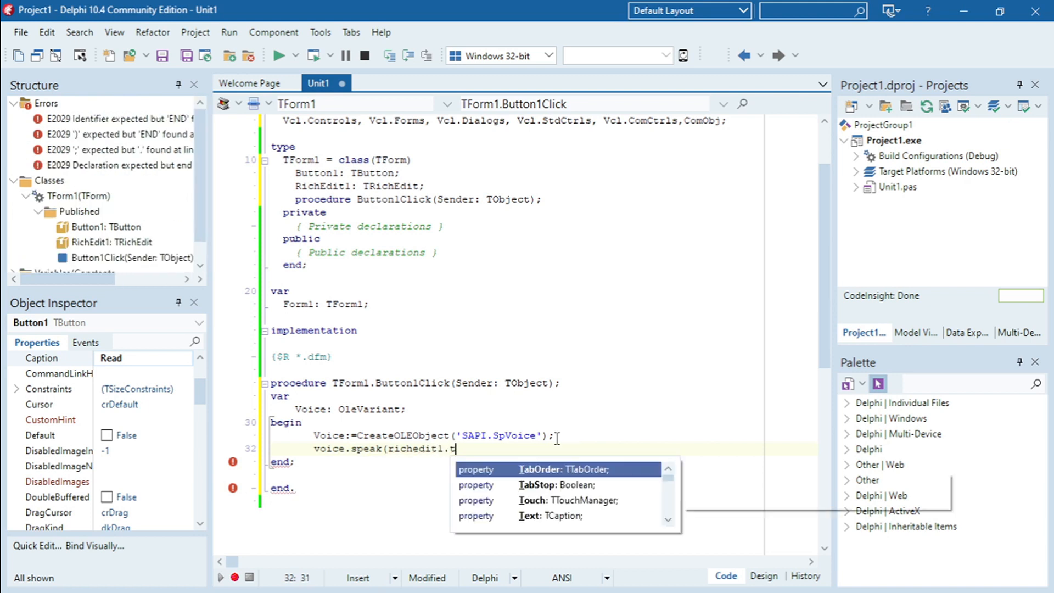
{"action": "type", "text": "te"}
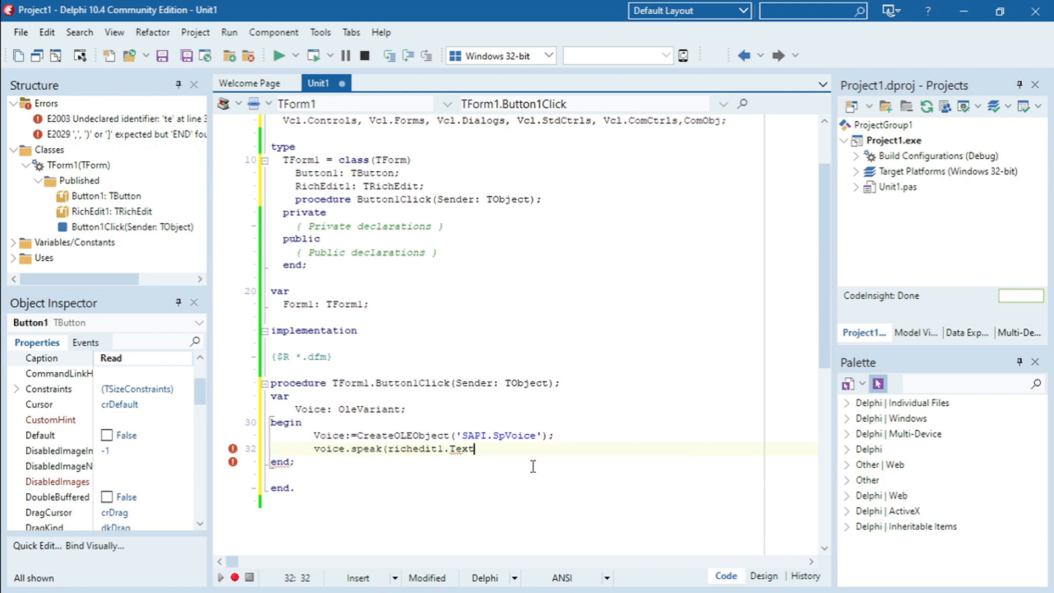
{"action": "type", "text": ");"}
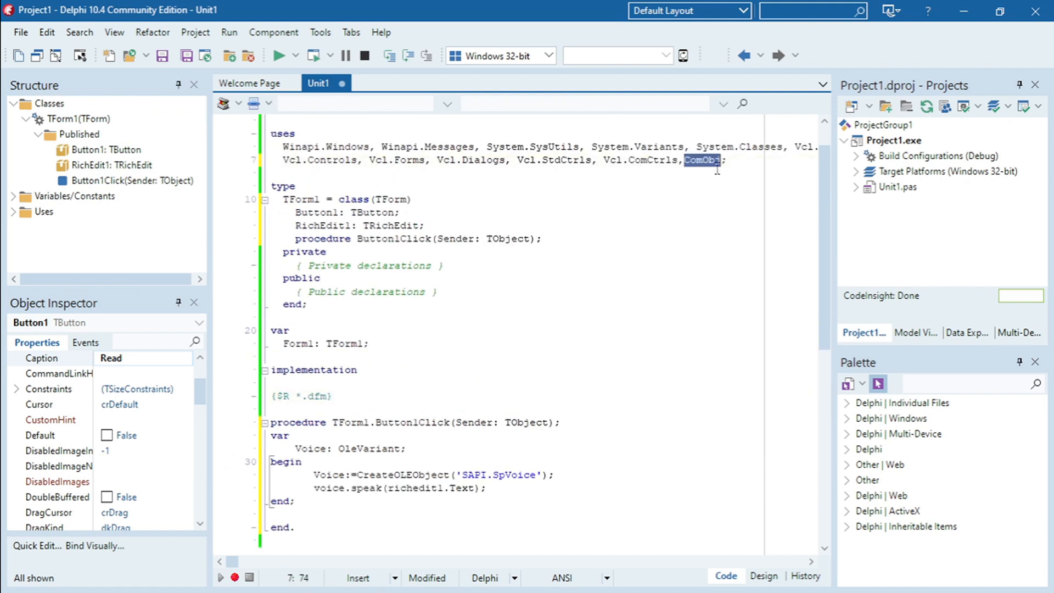
{"action": "mouse_move", "coordinate": [652, 290]}
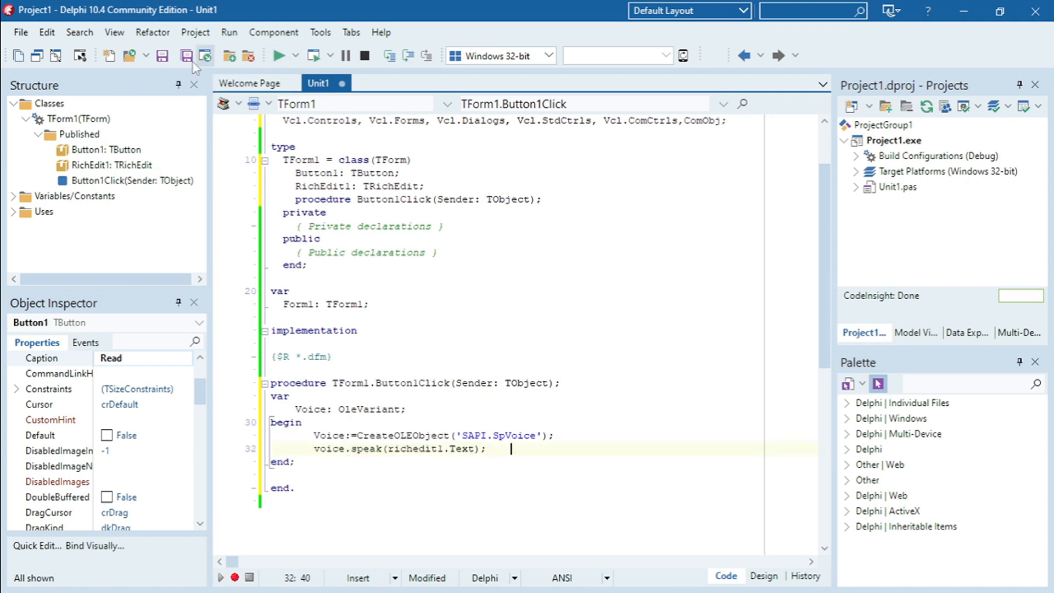
Save All, storing Unit1.pas in the Desktop's Voice folder.
{"action": "left_click", "coordinate": [203, 56]}
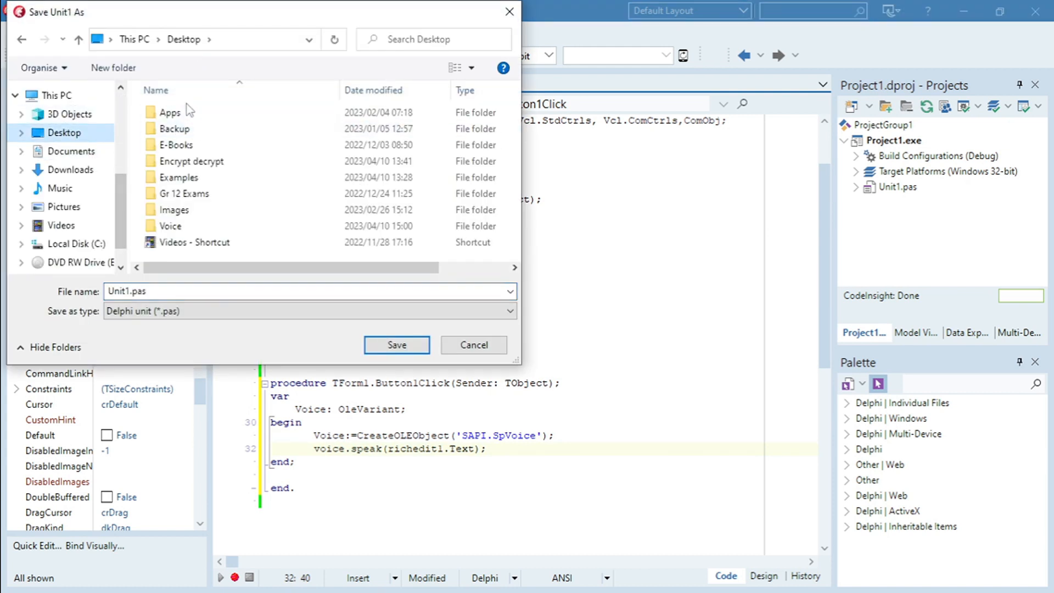
{"action": "double_click", "coordinate": [170, 226]}
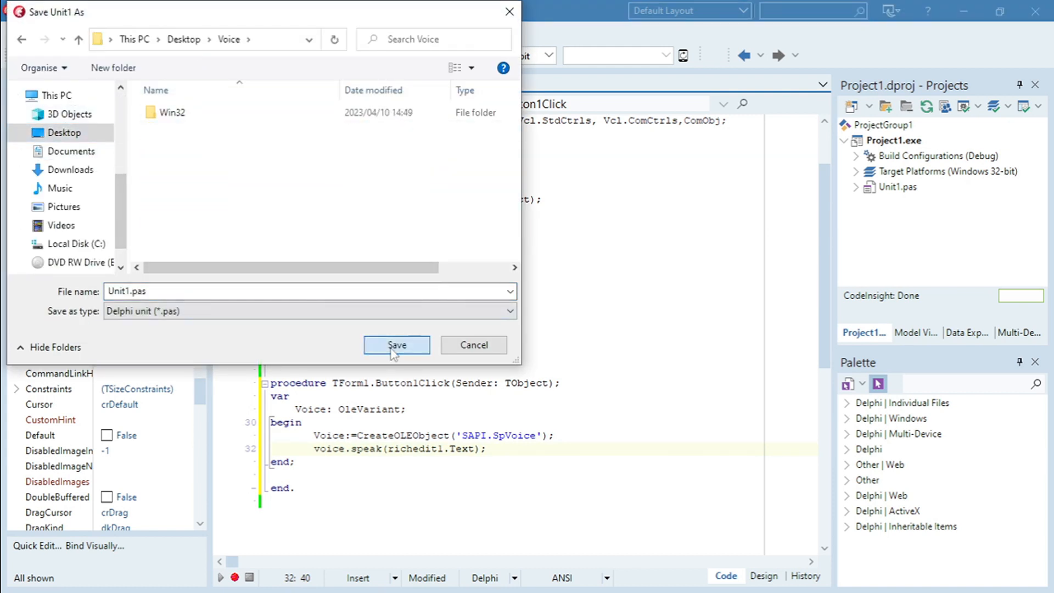
{"action": "left_click", "coordinate": [397, 345]}
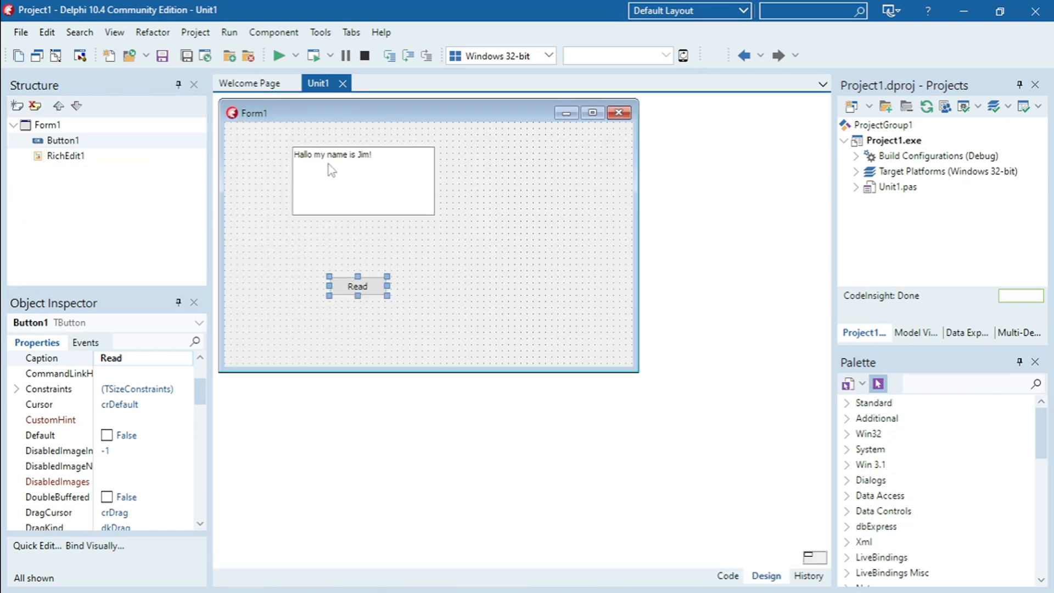
{"action": "mouse_move", "coordinate": [373, 217]}
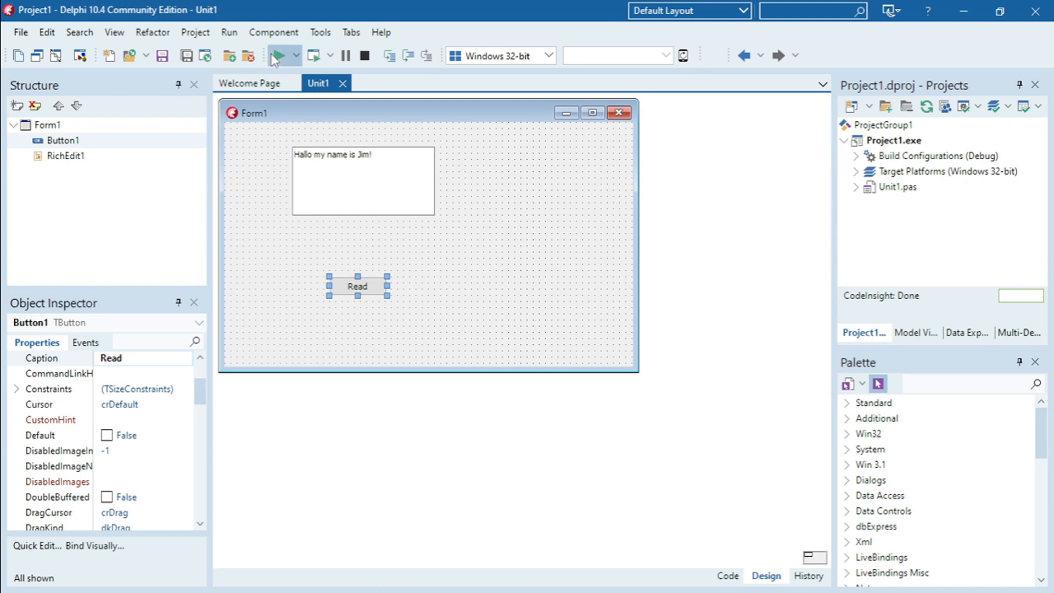
{"action": "left_click", "coordinate": [281, 55]}
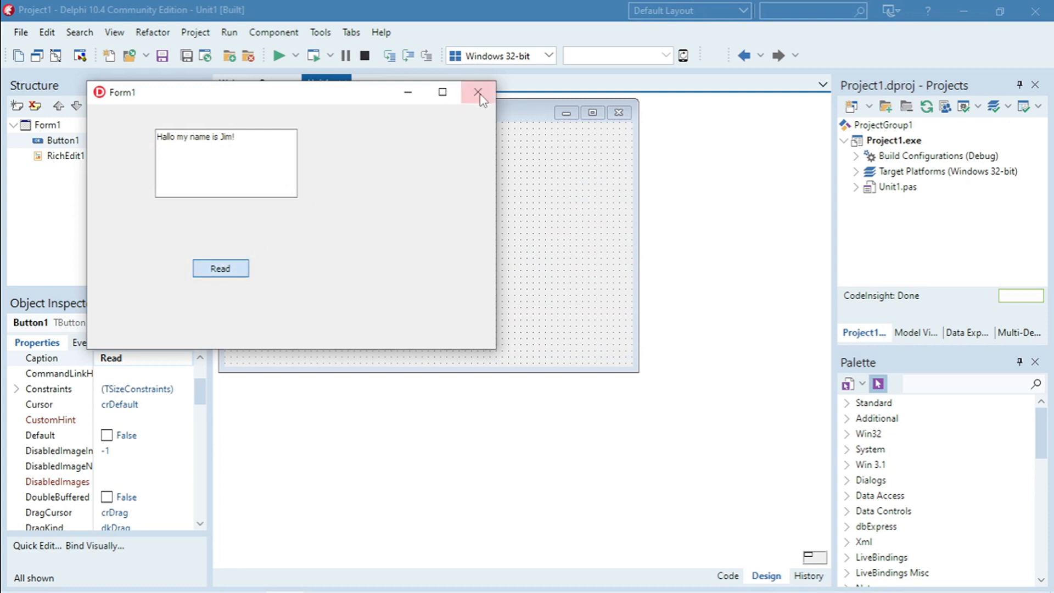
{"action": "left_click", "coordinate": [476, 92]}
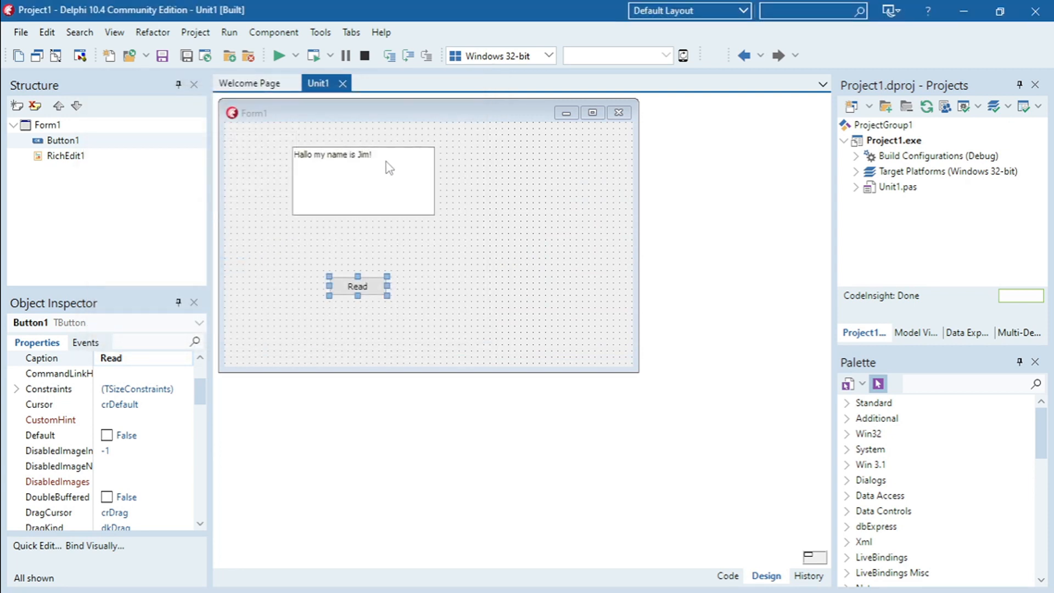
{"action": "left_click", "coordinate": [362, 182]}
{"action": "type", "text": "How can I help"}
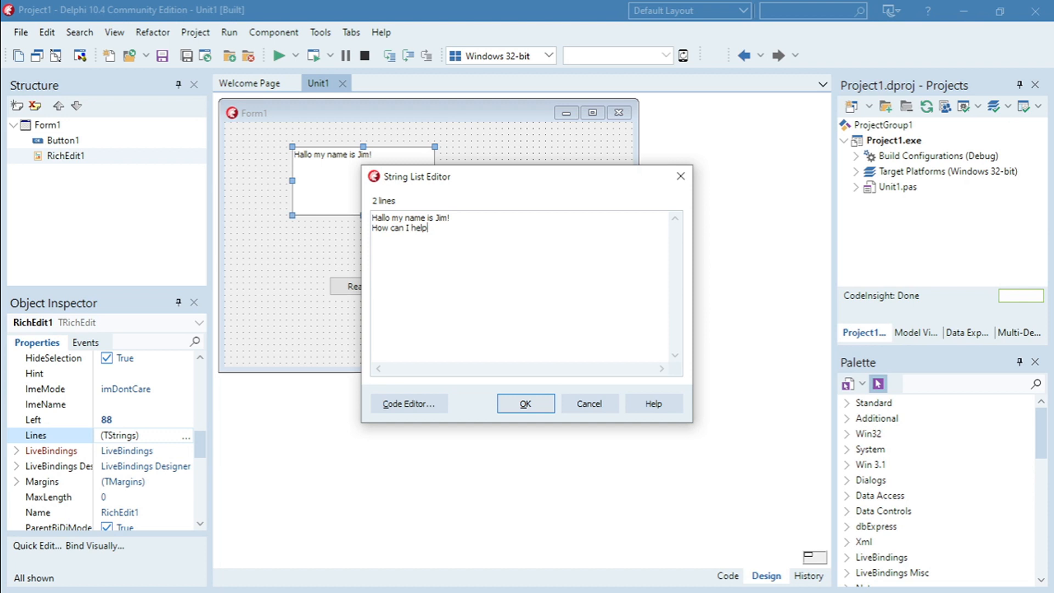
Add the second line 'How can I help?' to RichEdit1 and run the program to test it.
{"action": "type", "text": "?"}
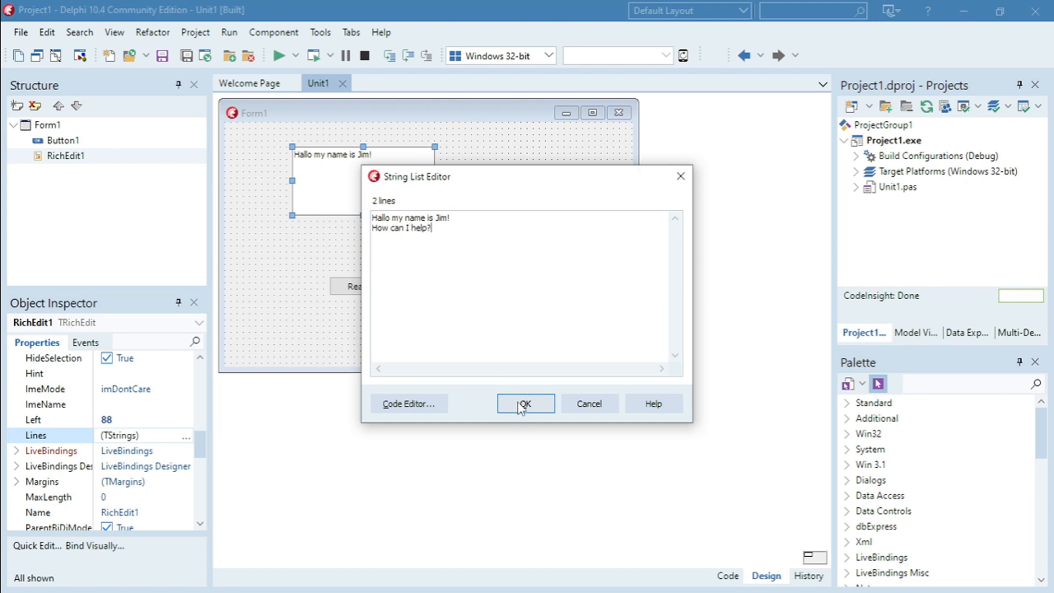
{"action": "left_click", "coordinate": [524, 404]}
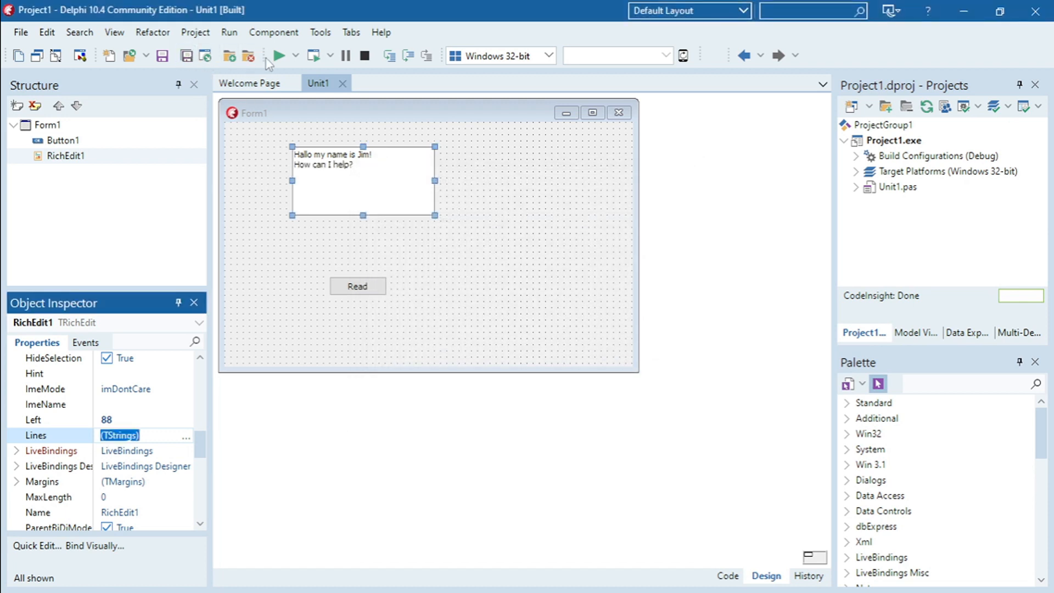
{"action": "left_click", "coordinate": [279, 55]}
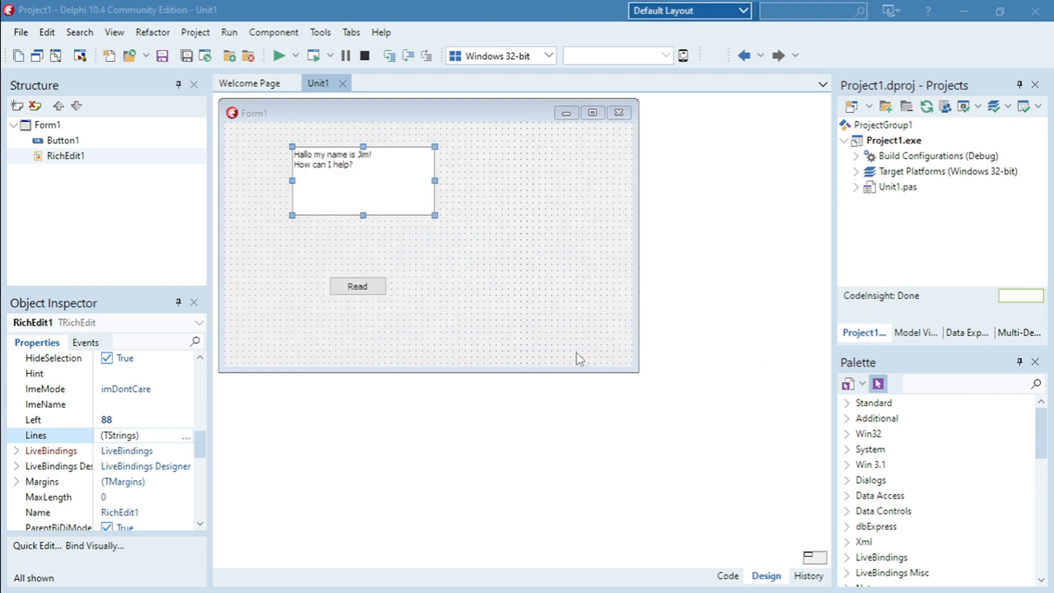
{"action": "left_click", "coordinate": [280, 55]}
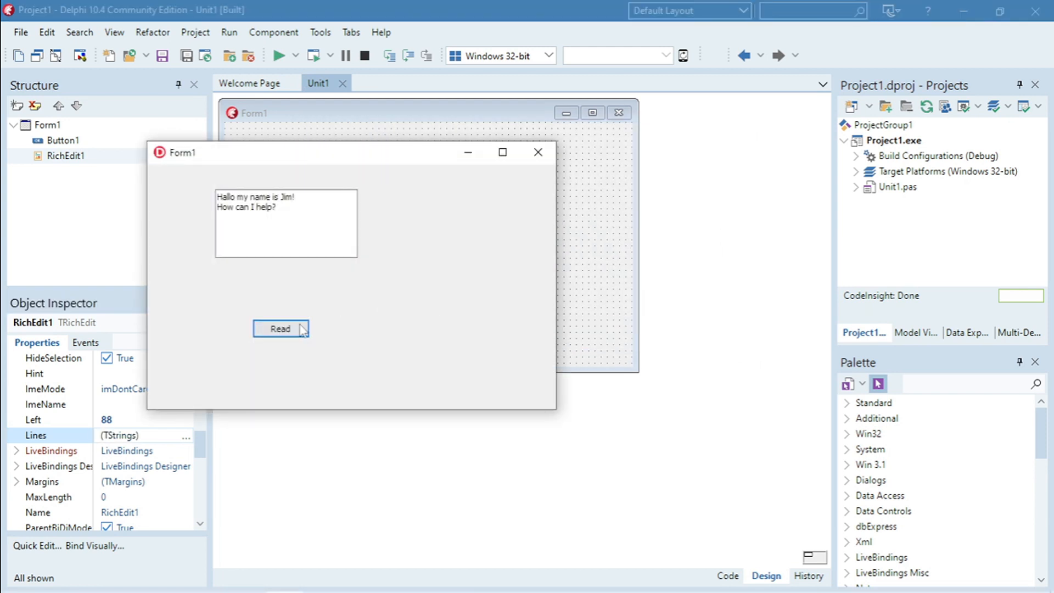
{"action": "mouse_move", "coordinate": [303, 248]}
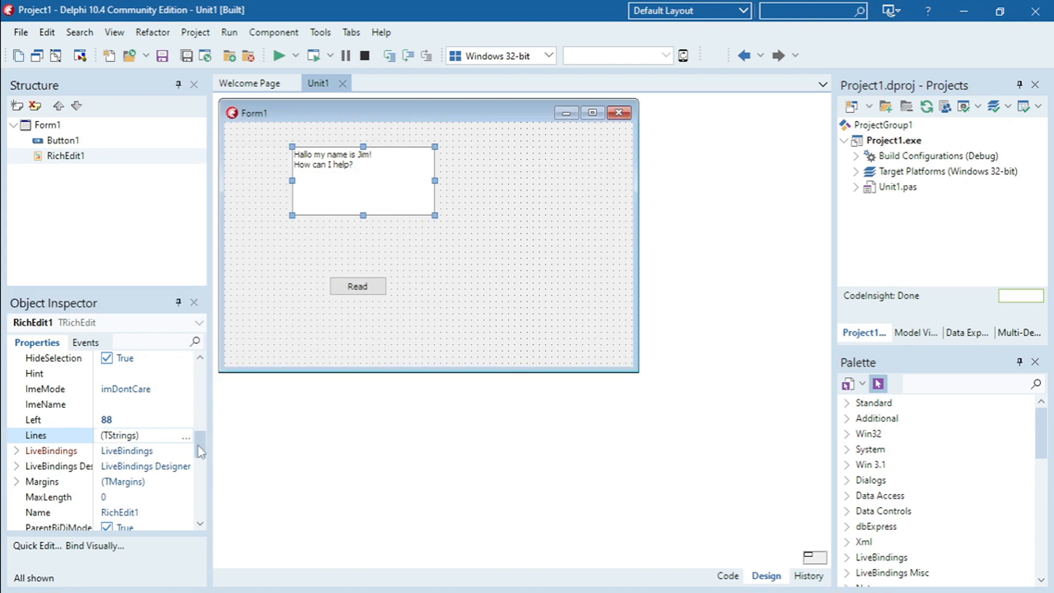
Clear RichEdit1's Lines, set Visible to False, and return to the Button1Click code.
{"action": "left_click", "coordinate": [184, 435]}
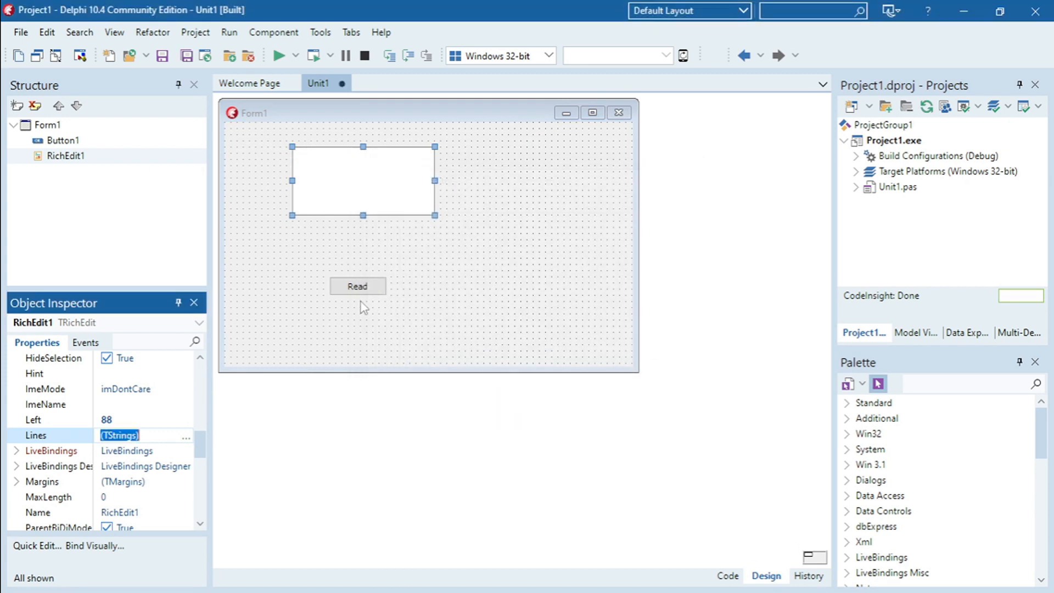
{"action": "mouse_move", "coordinate": [353, 274]}
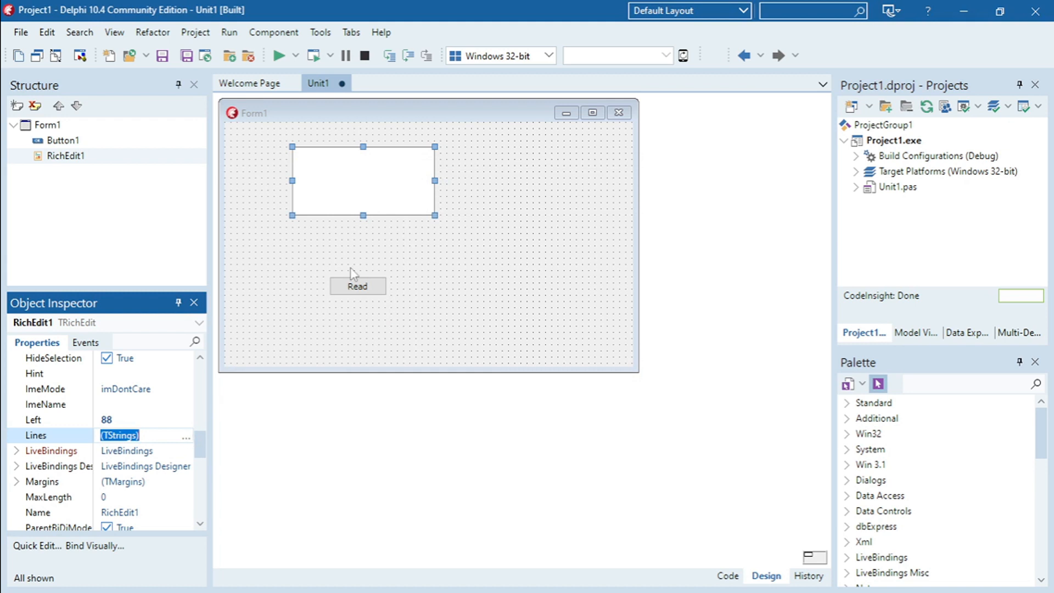
{"action": "scroll", "scroll_direction": "down", "scroll_amount": 3}
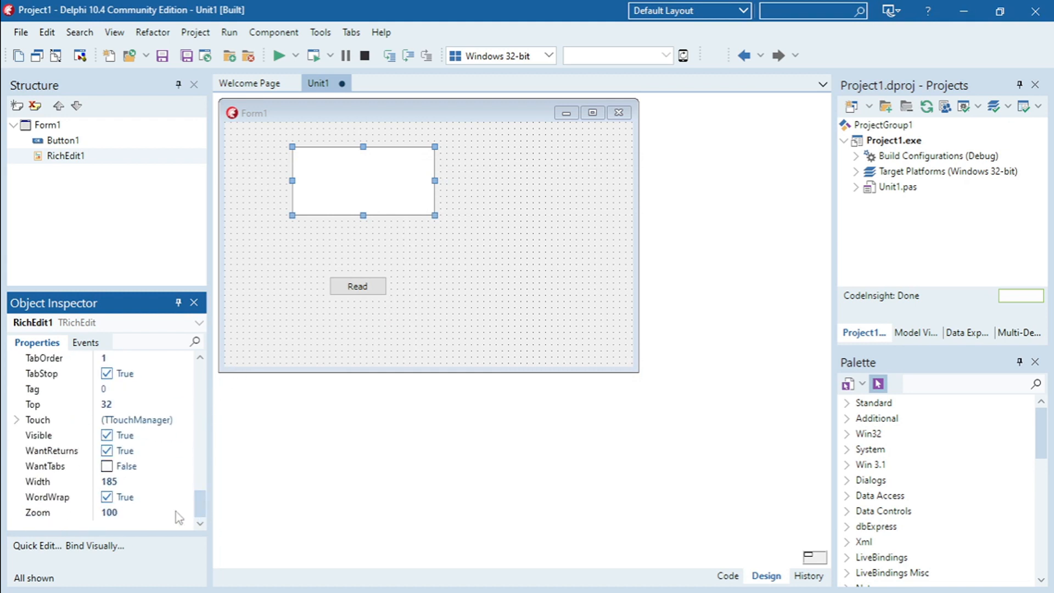
{"action": "mouse_move", "coordinate": [206, 463]}
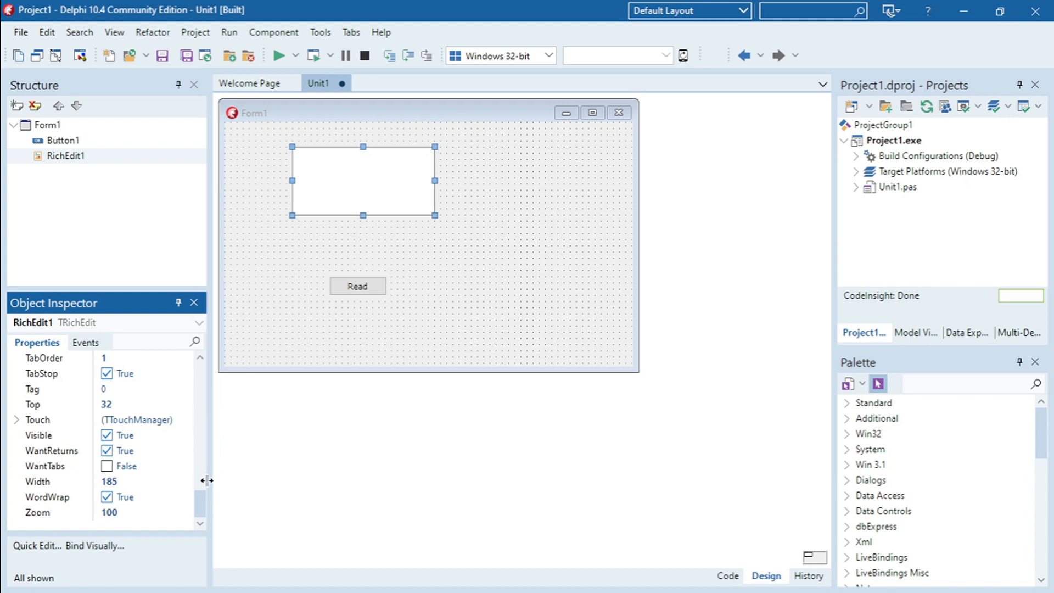
{"action": "mouse_move", "coordinate": [374, 157]}
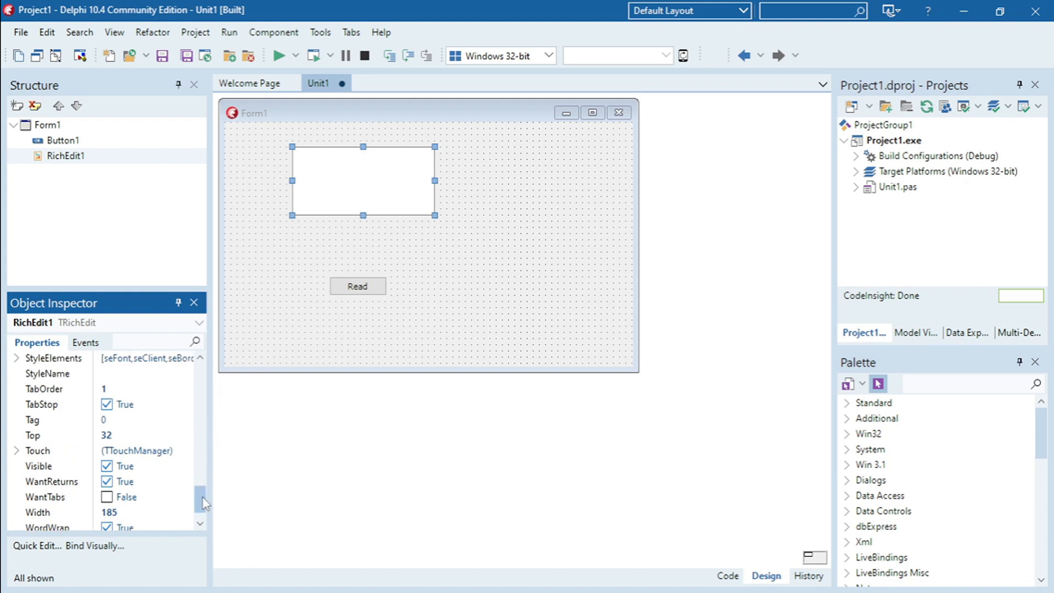
{"action": "scroll", "scroll_direction": "down", "scroll_amount": 3}
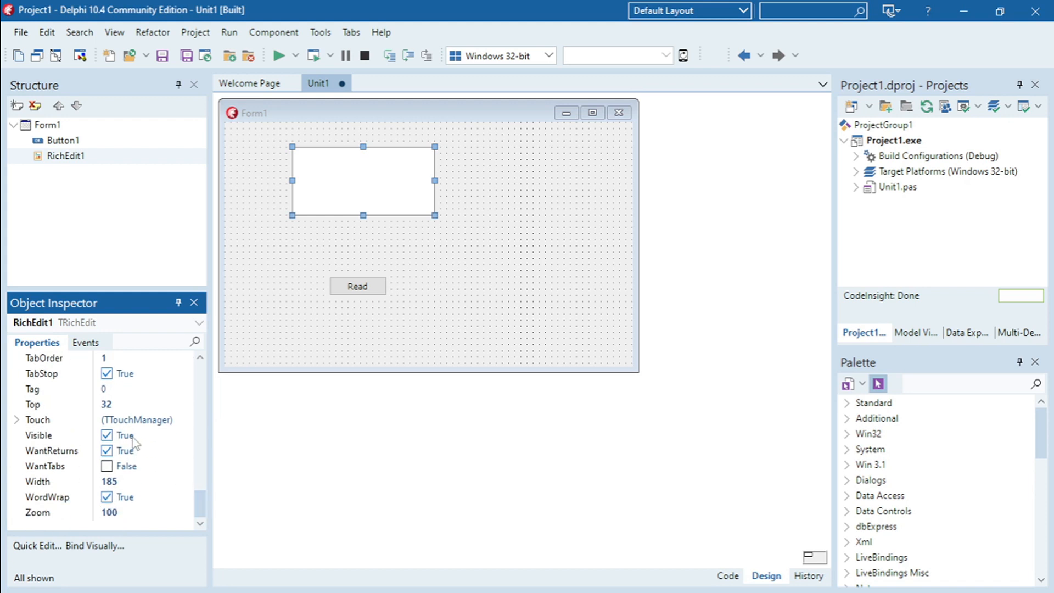
{"action": "left_click", "coordinate": [105, 435]}
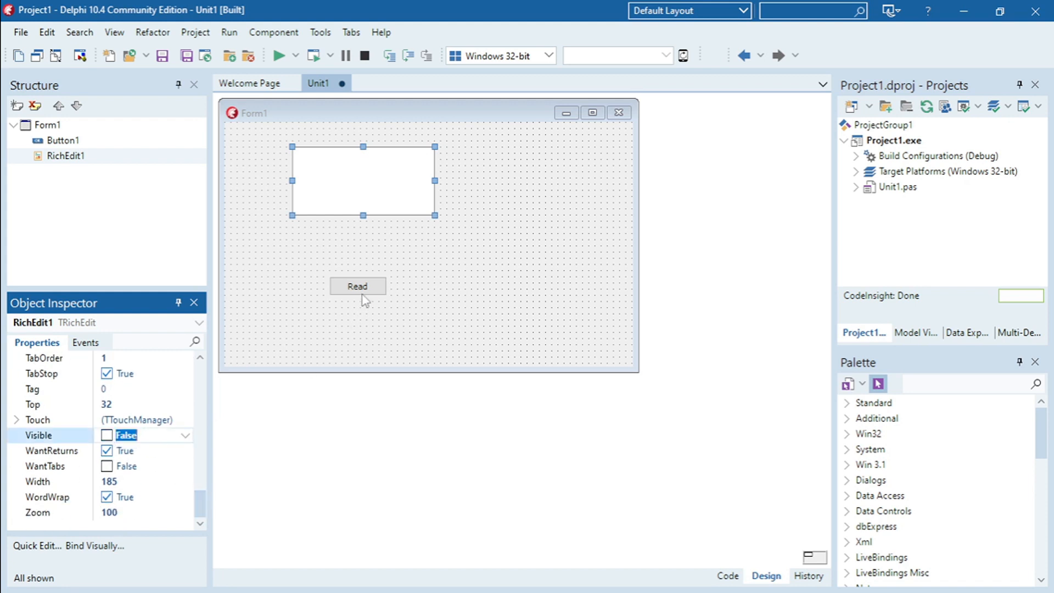
{"action": "double_click", "coordinate": [358, 286]}
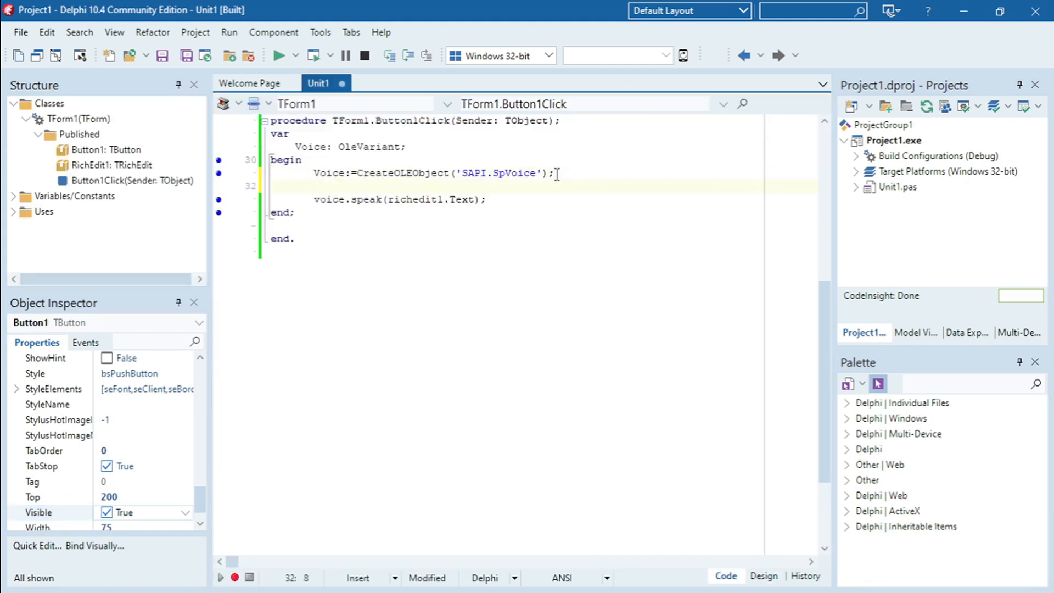
Begin the line richedit1.Lines.lo in Button1Click, letting Code Insight suggest LoadFromFile.
{"action": "type", "text": "riceh"}
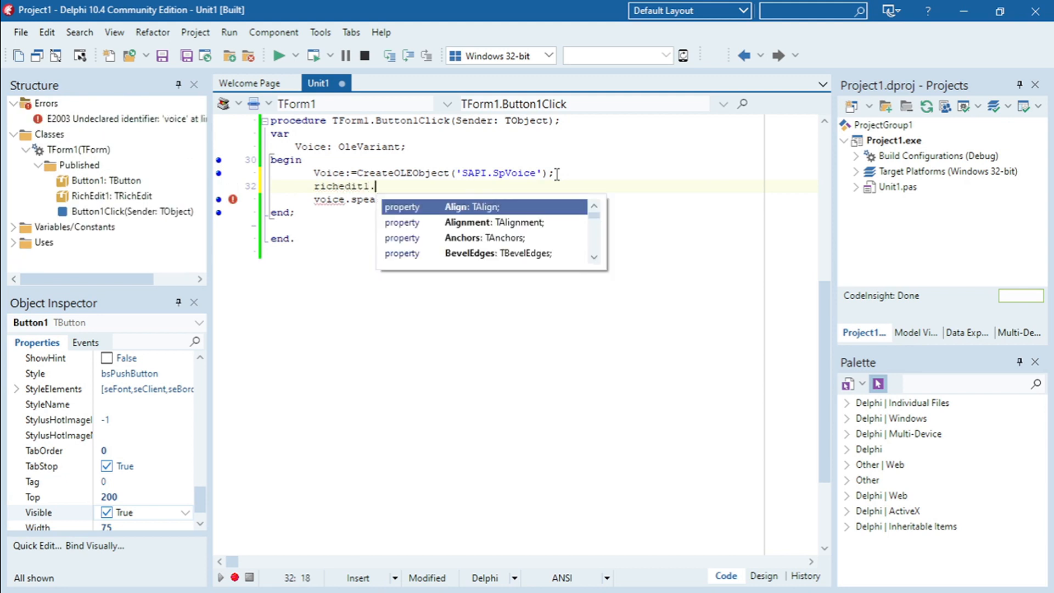
{"action": "type", "text": "Lines"}
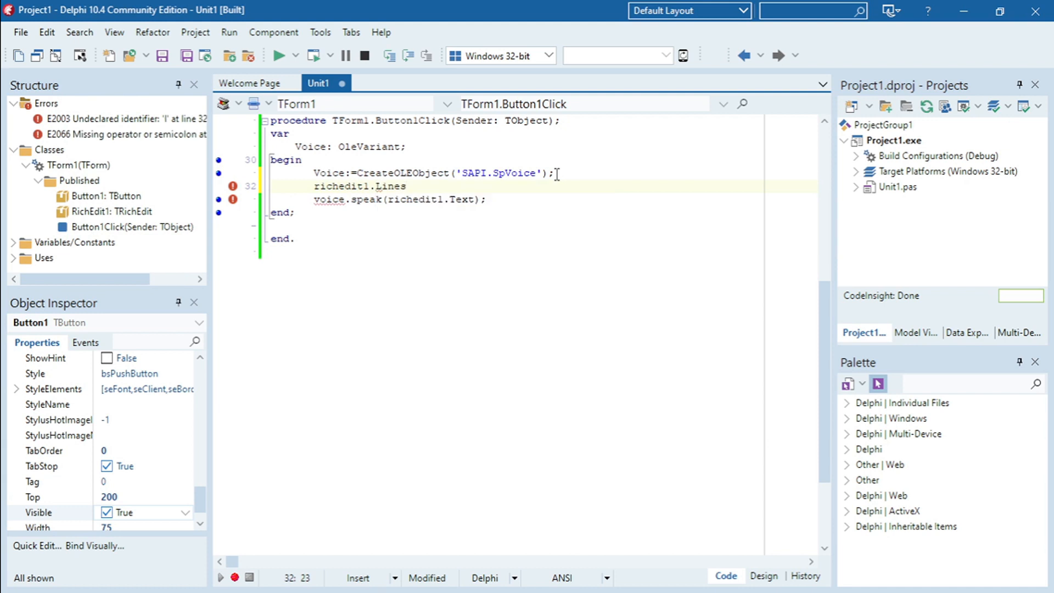
{"action": "type", "text": ".lo"}
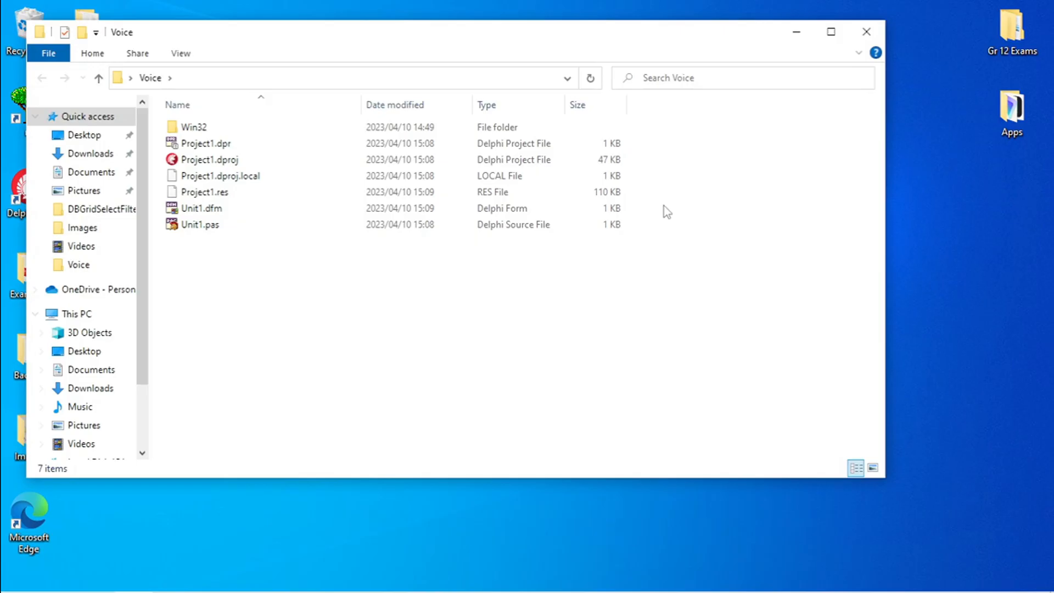
{"action": "mouse_move", "coordinate": [196, 133]}
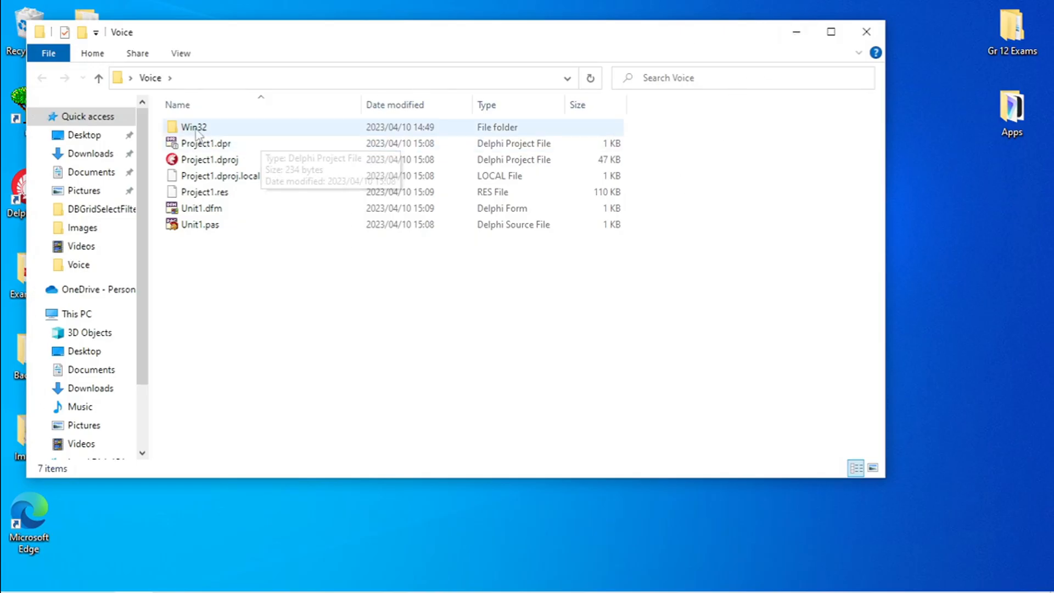
Browse into Win32\Debug and select about.txt beside Project1.exe.
{"action": "double_click", "coordinate": [194, 128]}
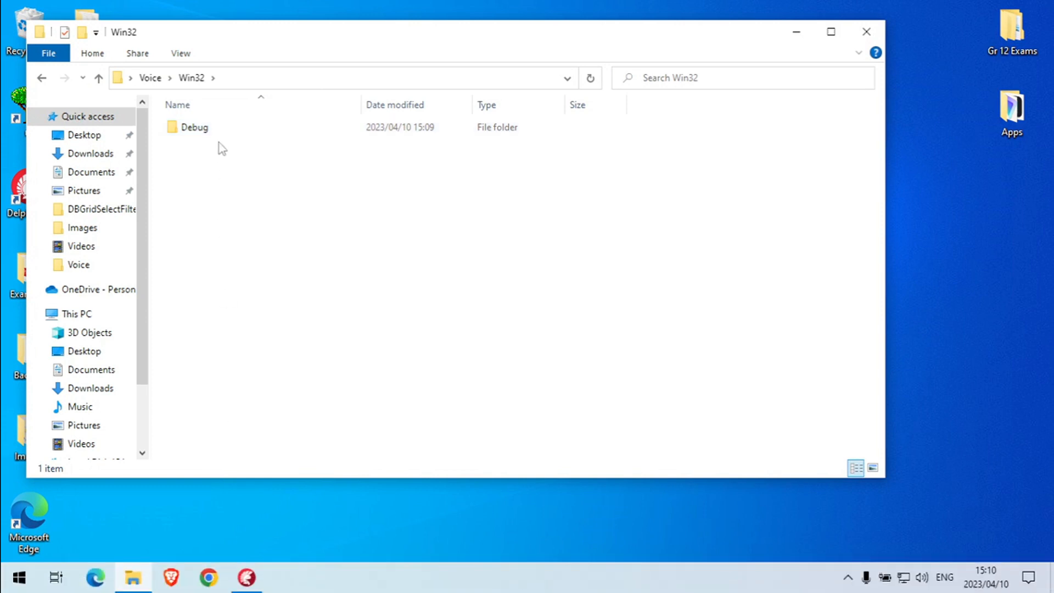
{"action": "double_click", "coordinate": [195, 127]}
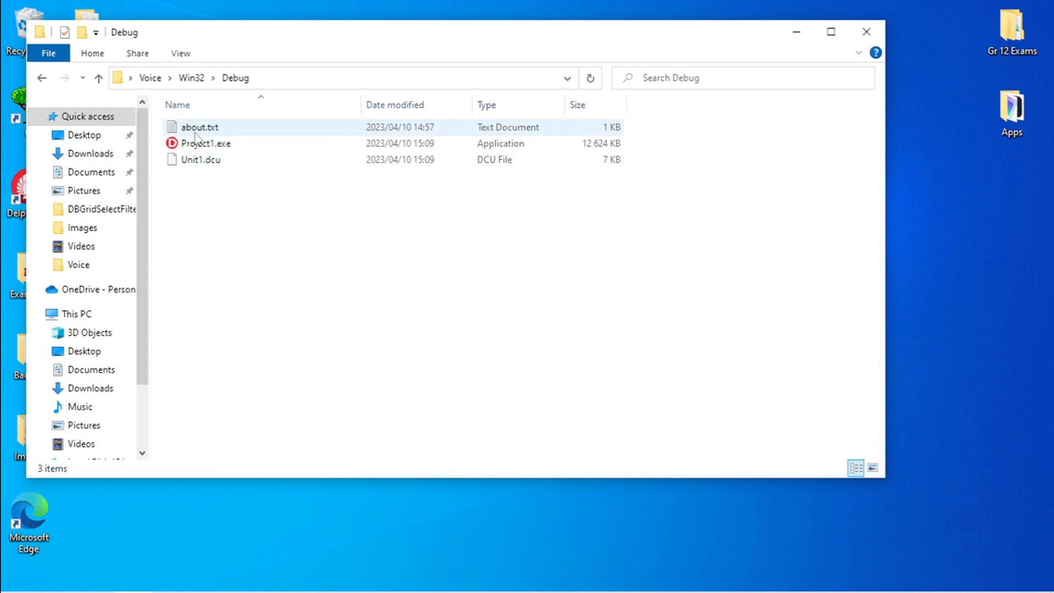
{"action": "left_click", "coordinate": [207, 143]}
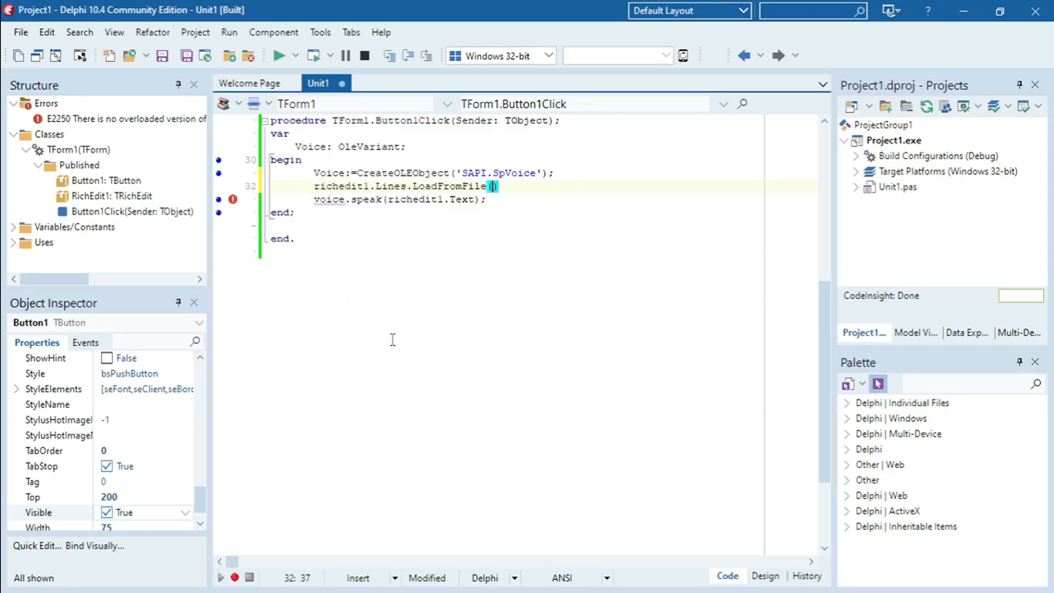
Complete the statement as richedit1.Lines.LoadFromFile('about.txt');.
{"action": "type", "text": "''"}
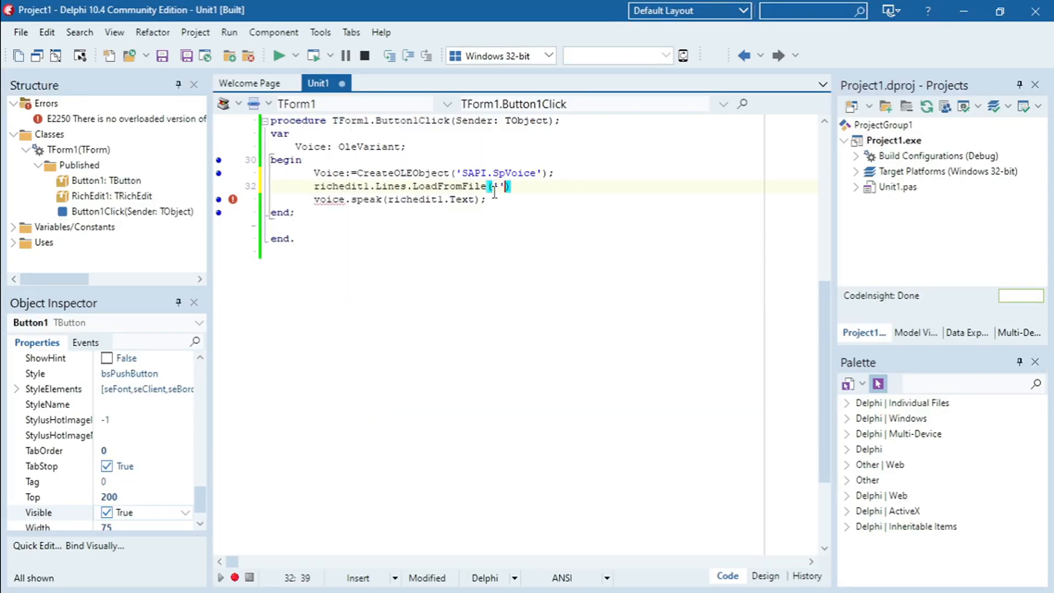
{"action": "type", "text": "tab"}
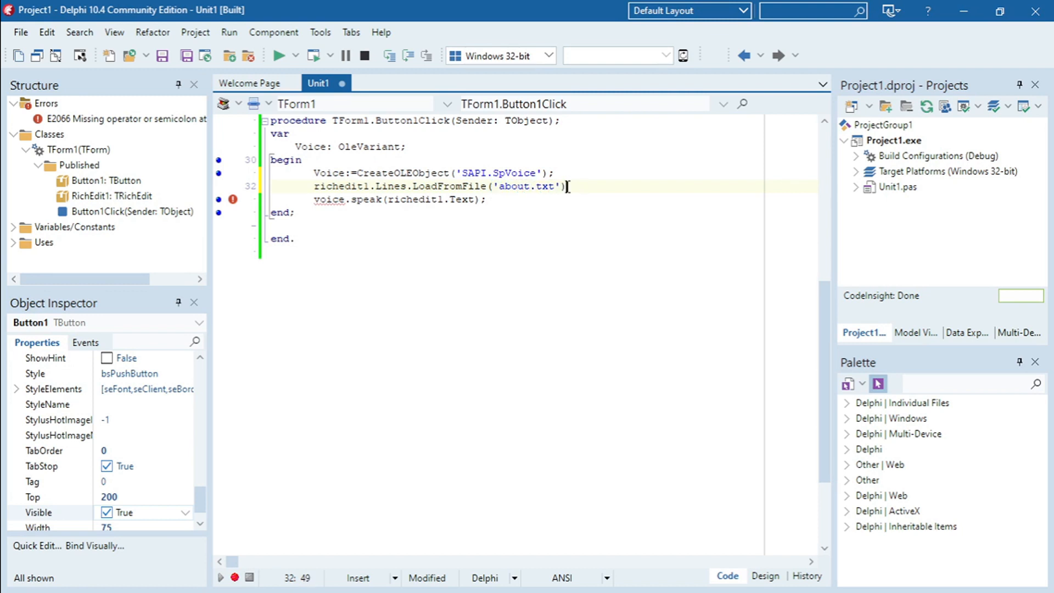
{"action": "type", "text": ";"}
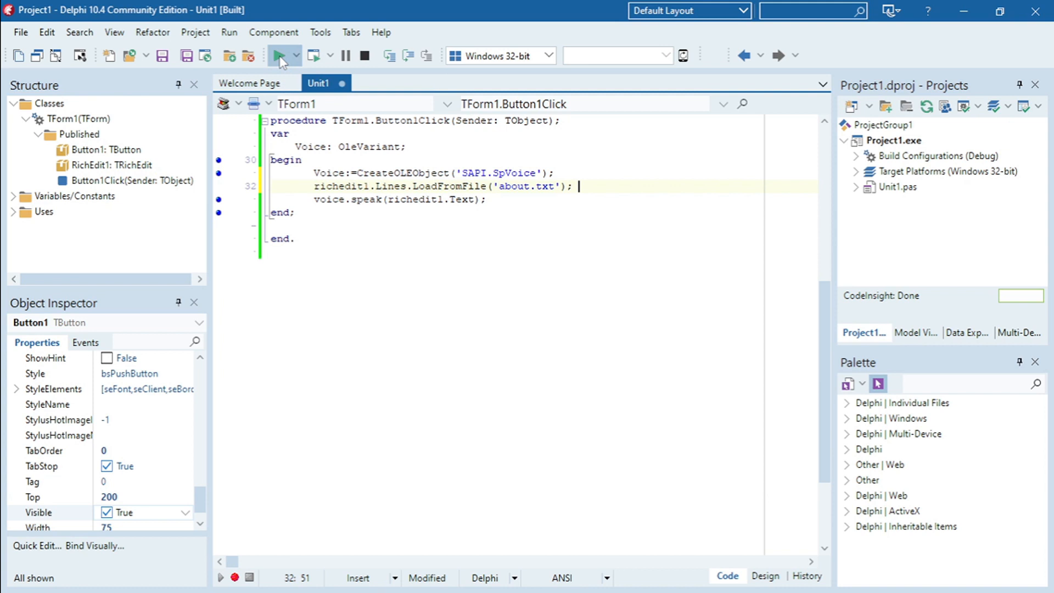
Run the project, test the Read button on Form1, close it and minimise the IDE.
{"action": "left_click", "coordinate": [278, 55]}
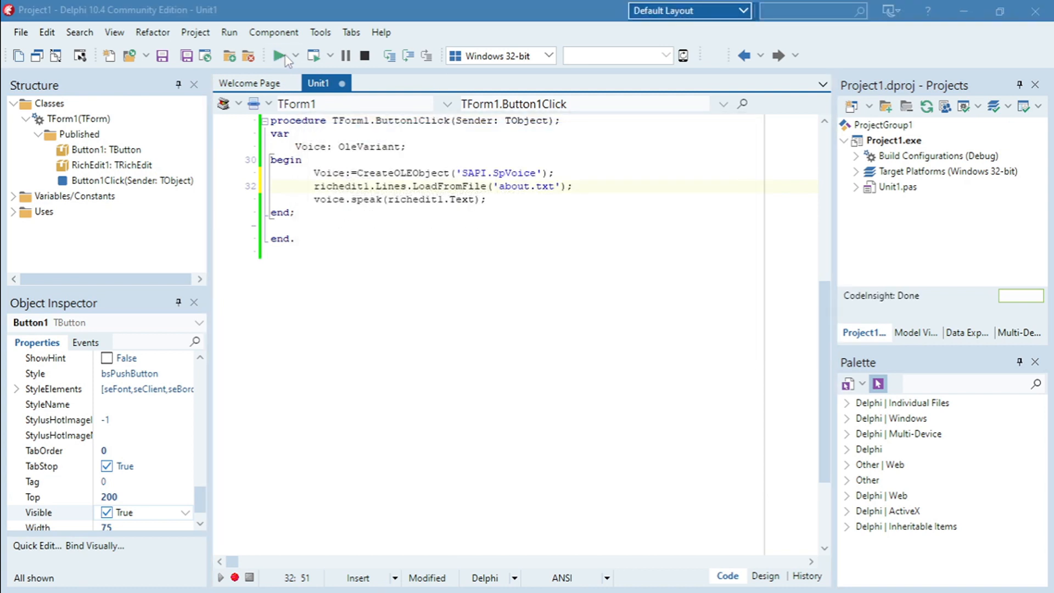
{"action": "left_click", "coordinate": [280, 55]}
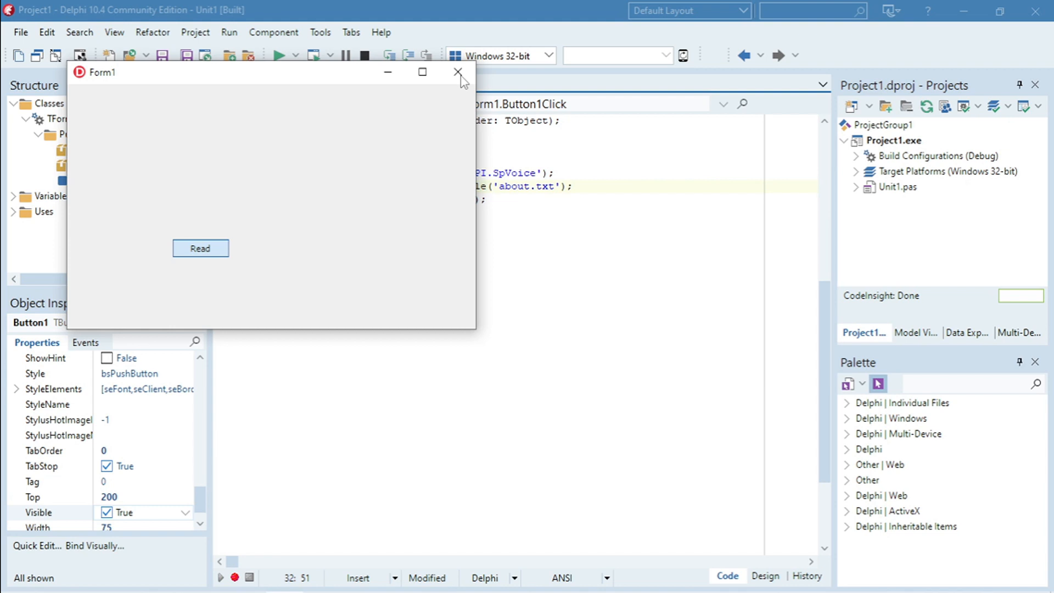
{"action": "left_click", "coordinate": [457, 73]}
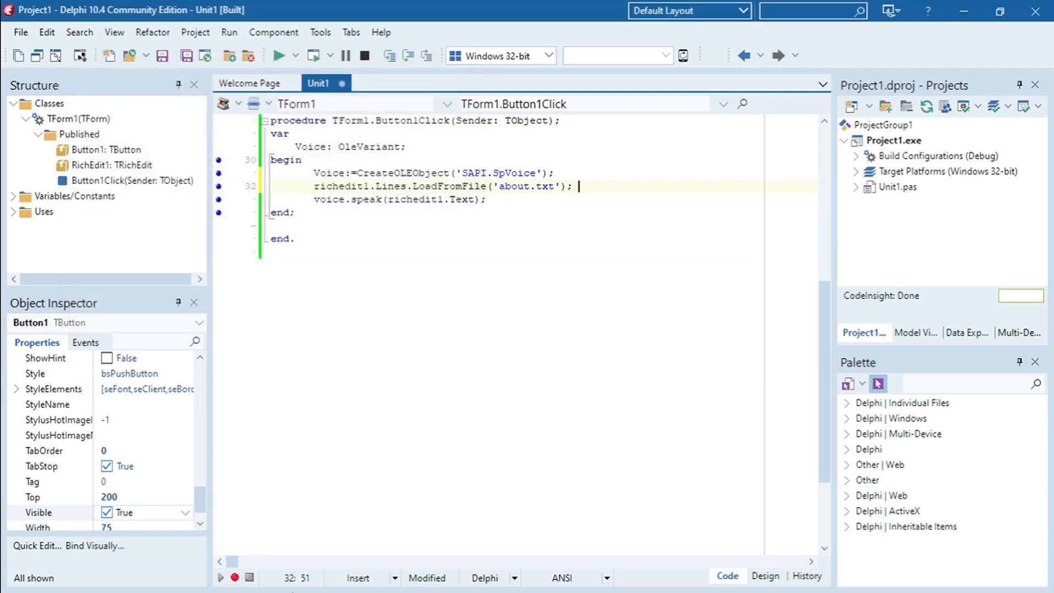
{"action": "left_click", "coordinate": [18, 575]}
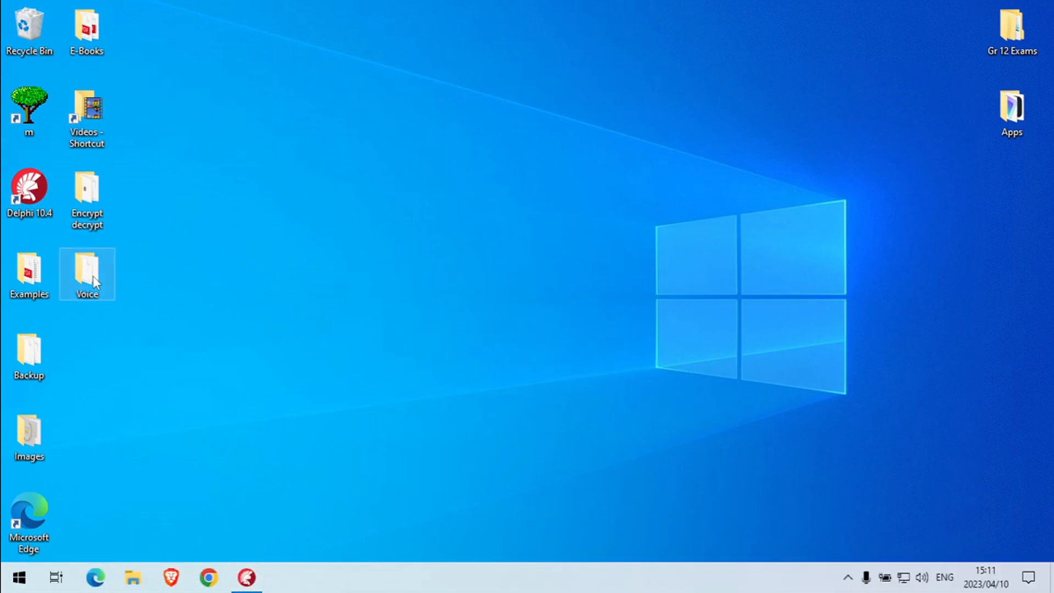
{"action": "double_click", "coordinate": [87, 272]}
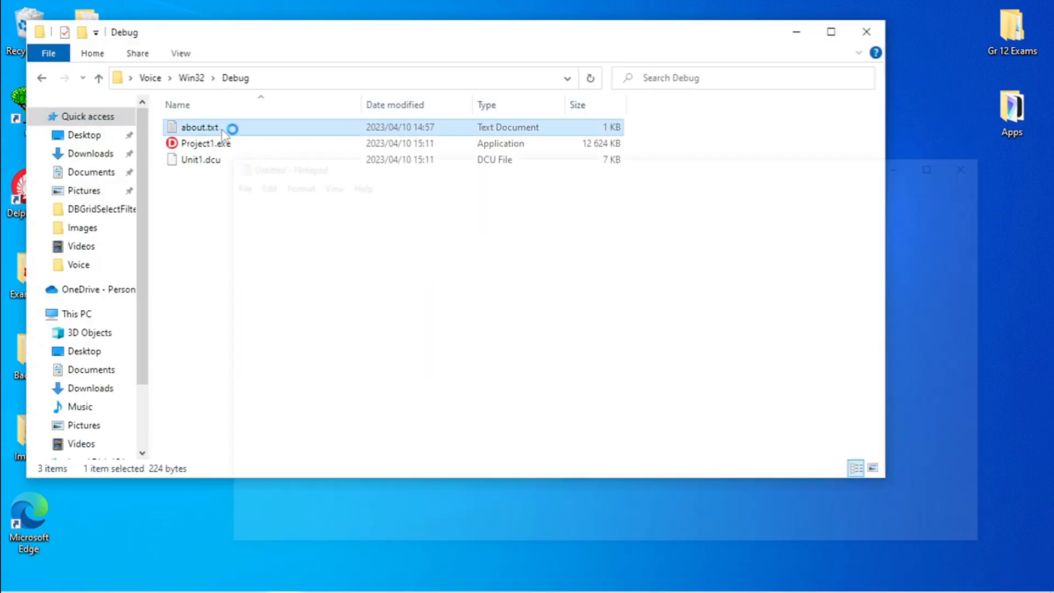
{"action": "double_click", "coordinate": [198, 128]}
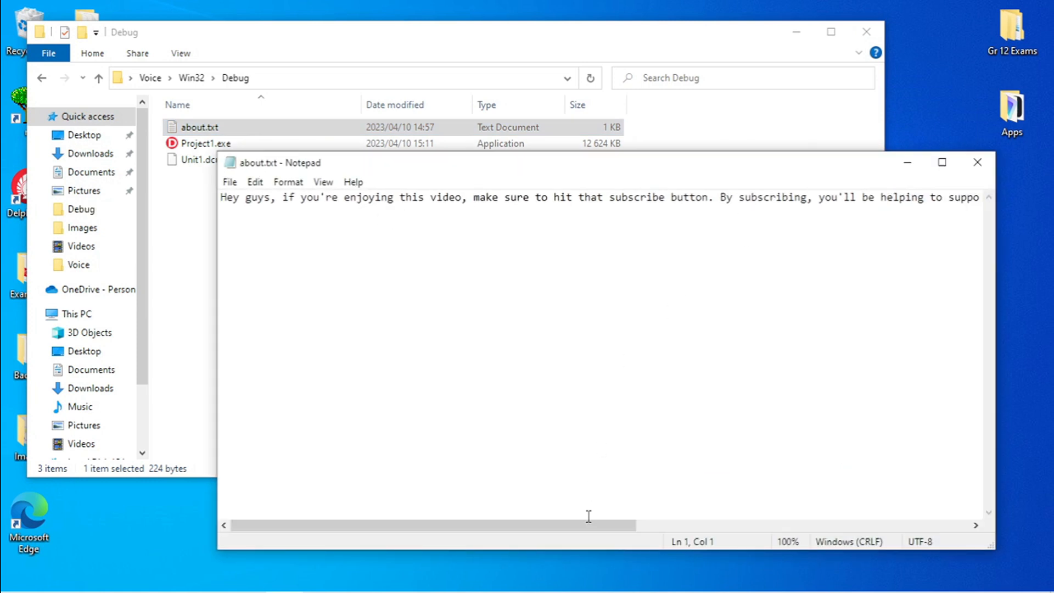
{"action": "left_click", "coordinate": [977, 162]}
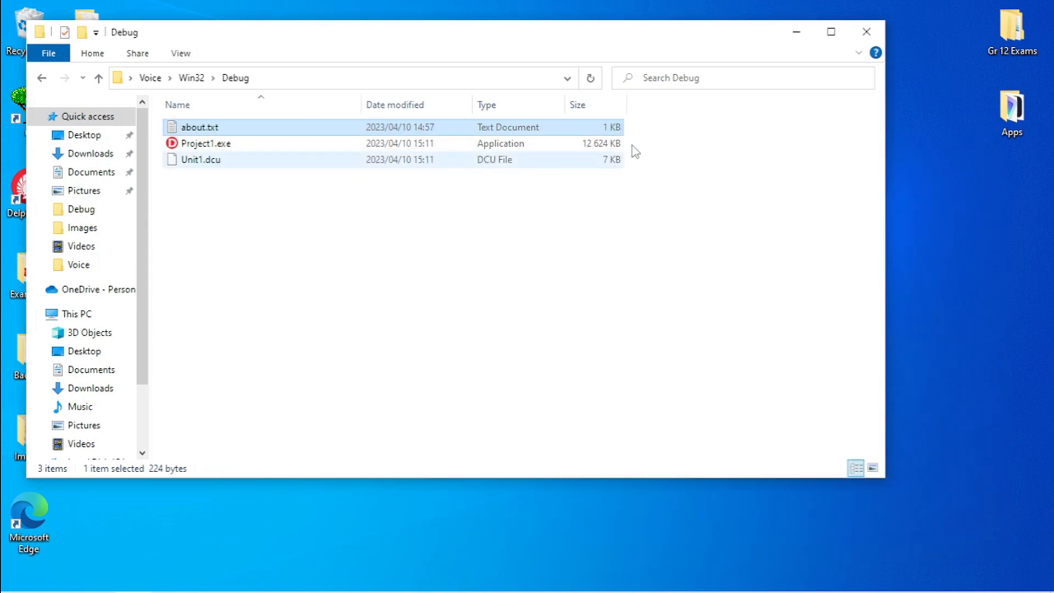
{"action": "left_click", "coordinate": [866, 31]}
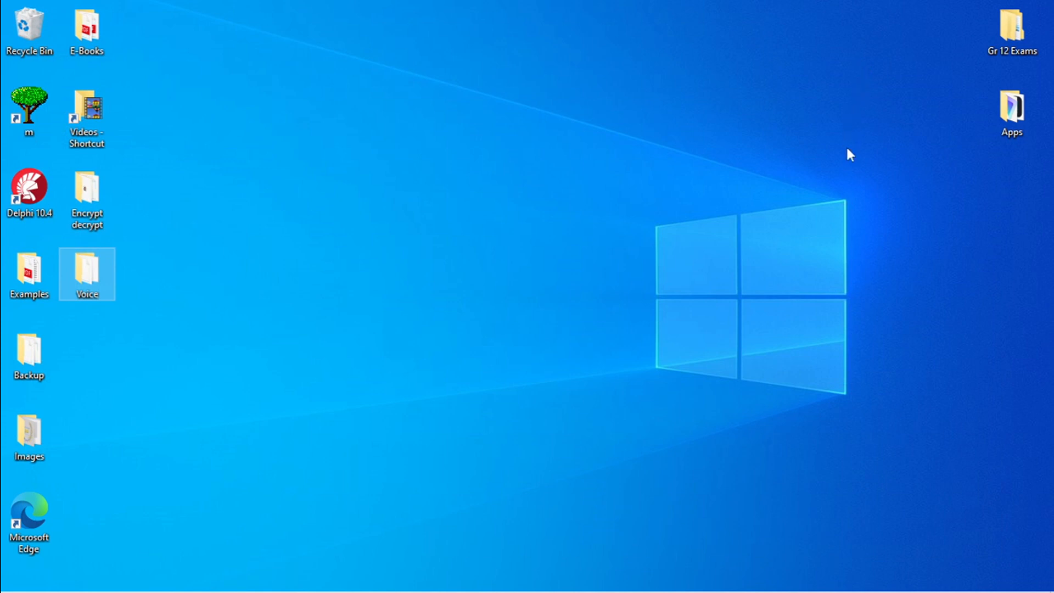